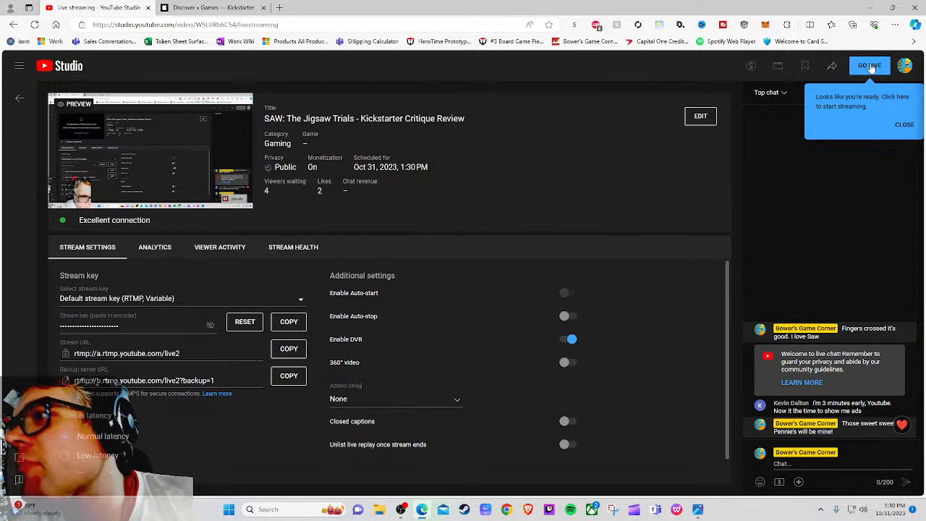
Step: Start broadcasting the scheduled SAW: The Jigsaw Trials critique livestream
{"action": "left_click", "coordinate": [871, 65]}
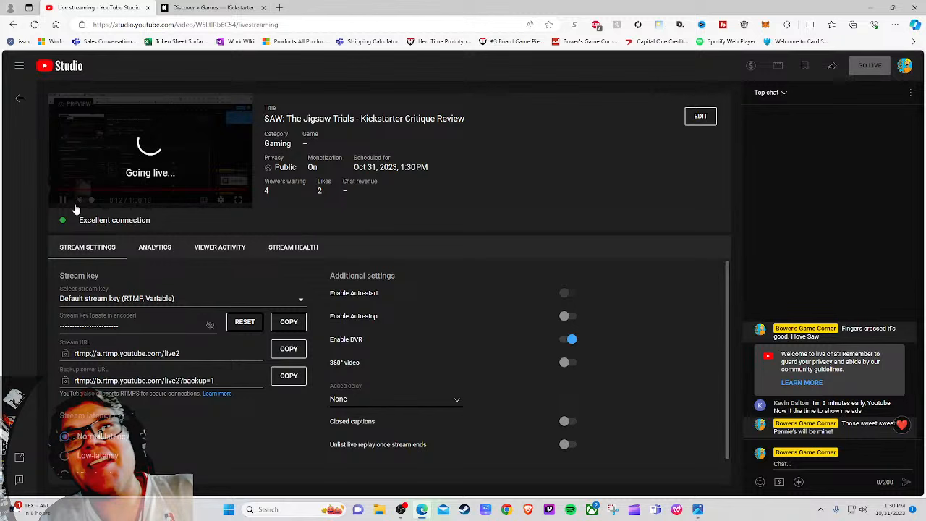
{"action": "left_click", "coordinate": [869, 65]}
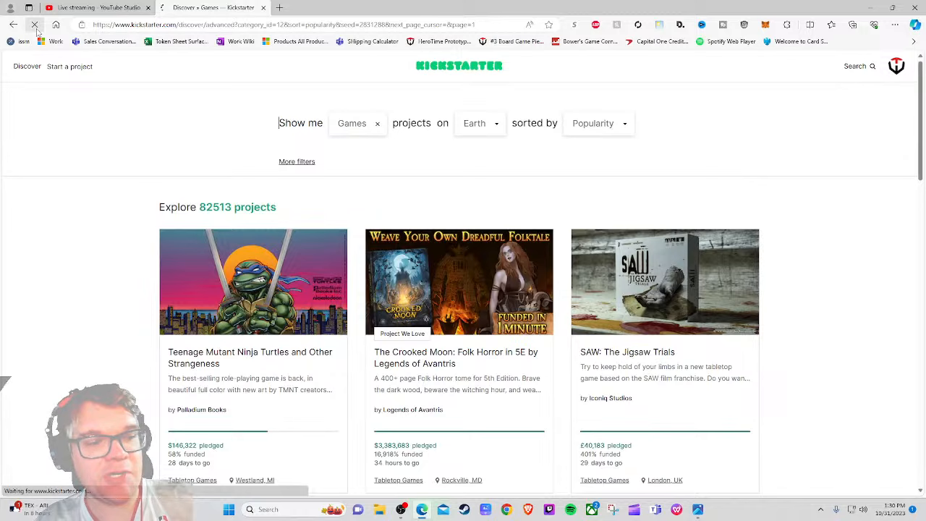
Step: Go to the Games discover results to find the SAW: The Jigsaw Trials project card
{"action": "left_click", "coordinate": [357, 123]}
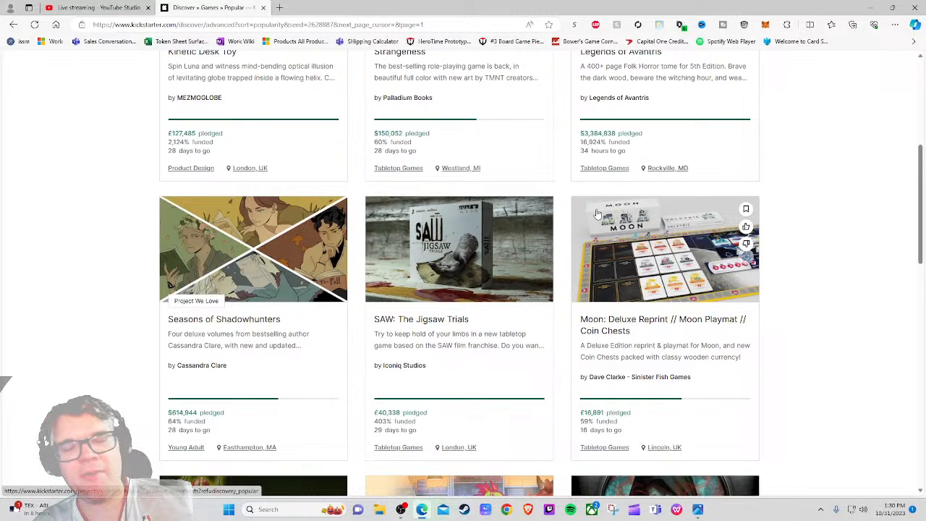
{"action": "mouse_move", "coordinate": [495, 384]}
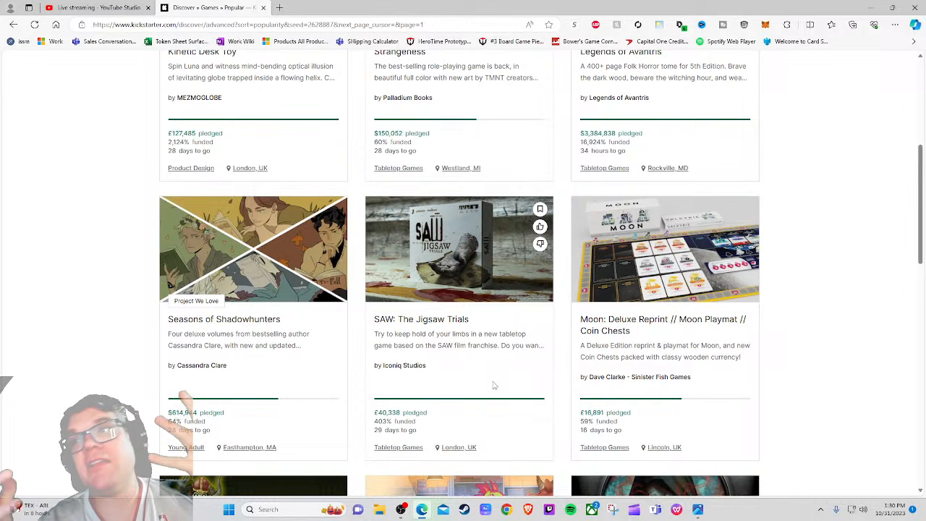
{"action": "mouse_move", "coordinate": [457, 245]}
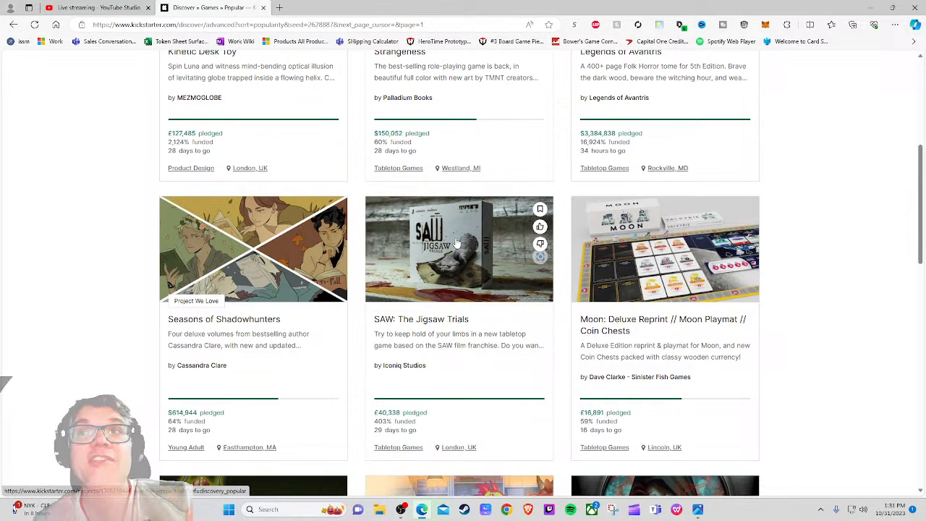
{"action": "mouse_move", "coordinate": [525, 288]}
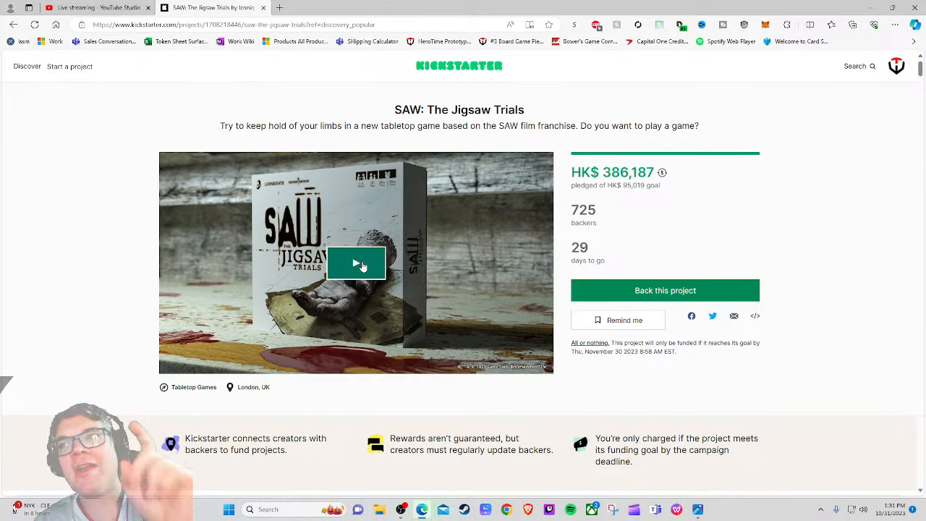
{"action": "left_click", "coordinate": [356, 263]}
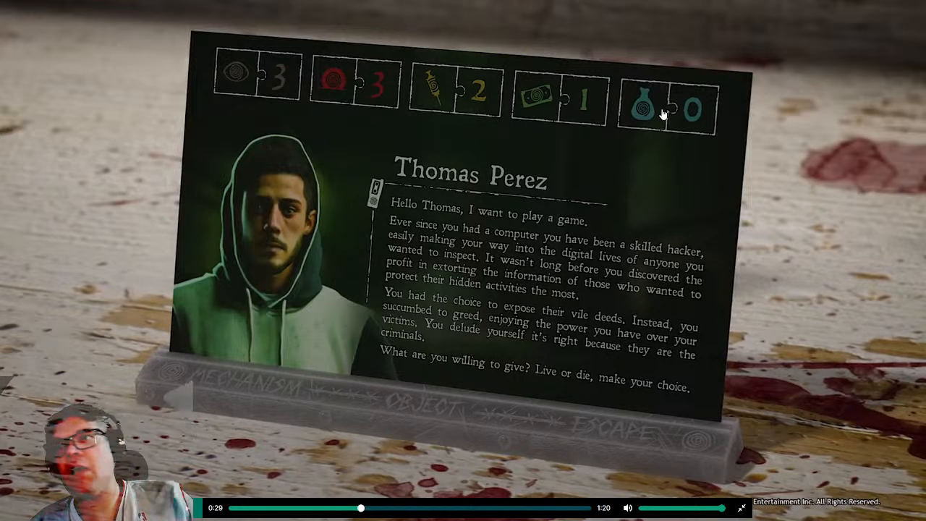
{"action": "mouse_move", "coordinate": [550, 278]}
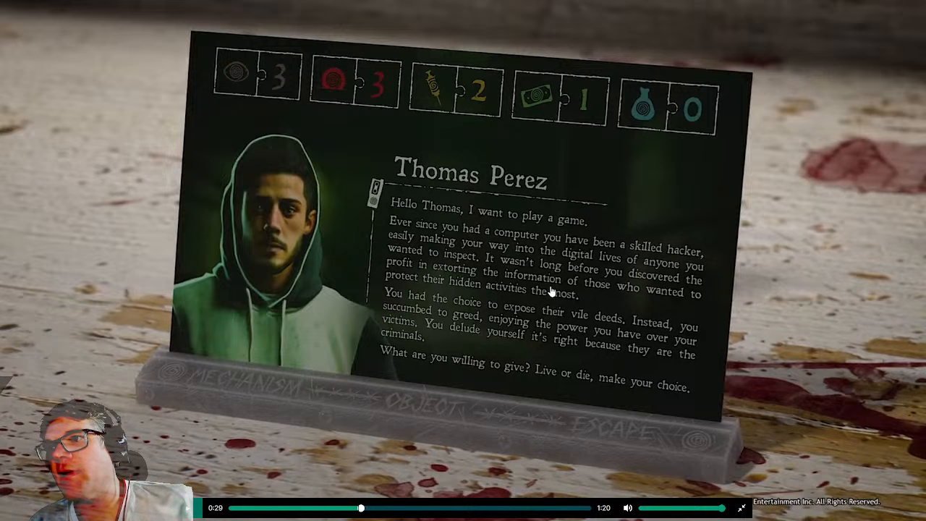
{"action": "mouse_move", "coordinate": [549, 336]}
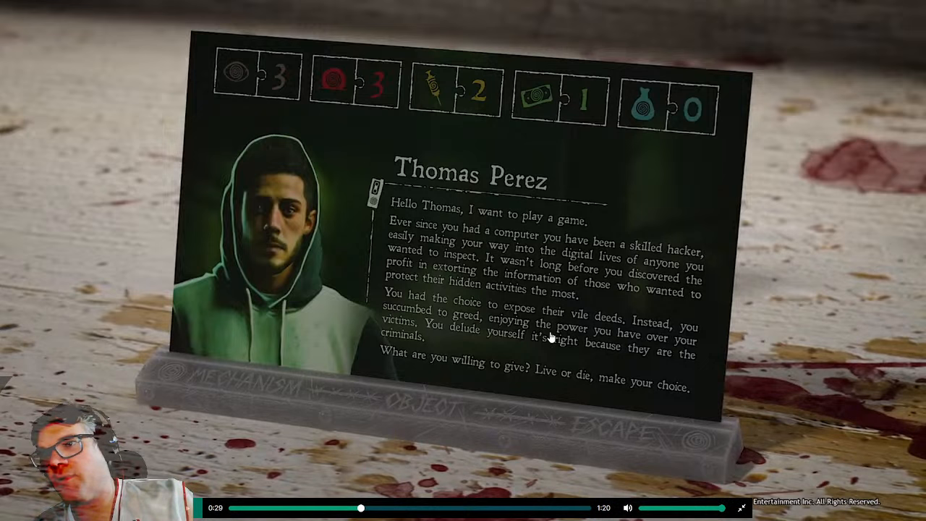
{"action": "mouse_move", "coordinate": [677, 437]}
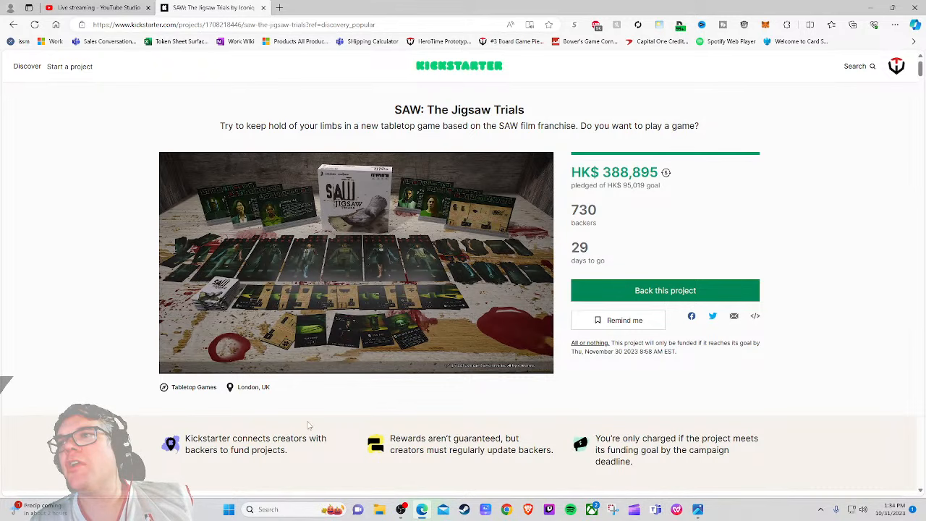
Step: Scroll the project page toward the Iconiq Studios creator name
{"action": "scroll", "scroll_direction": "down", "scroll_amount": 3}
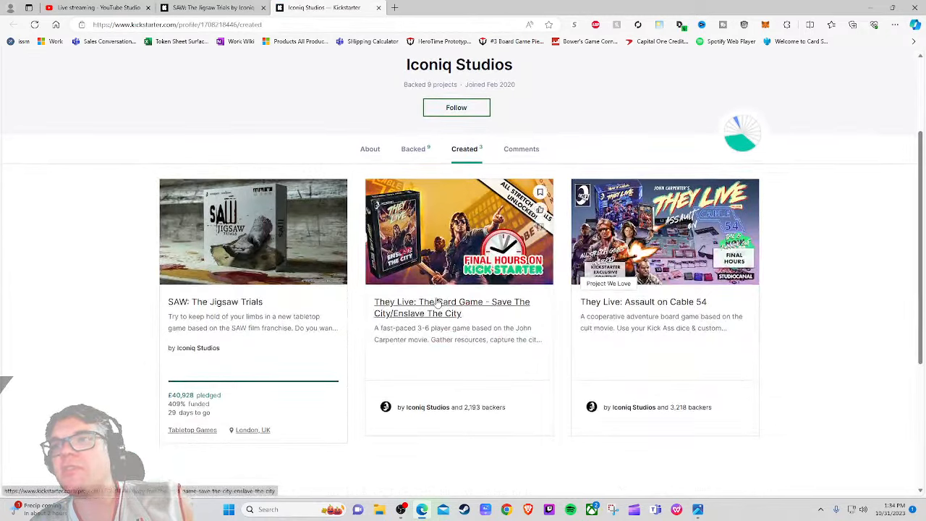
Step: Review the They Live card game campaign's updates, then move to the They Live: Assault on Cable 54 BoardGameGeek page
{"action": "left_click", "coordinate": [452, 307]}
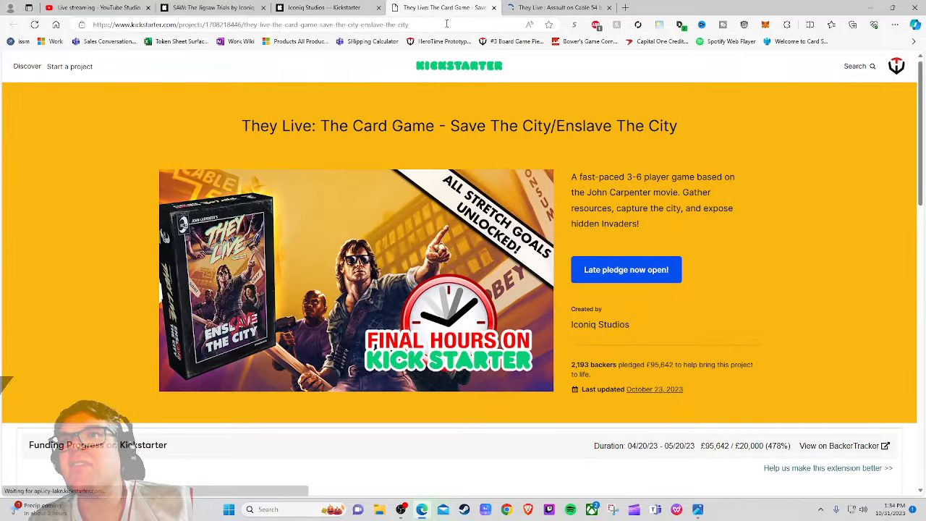
{"action": "scroll", "scroll_direction": "down", "scroll_amount": 3}
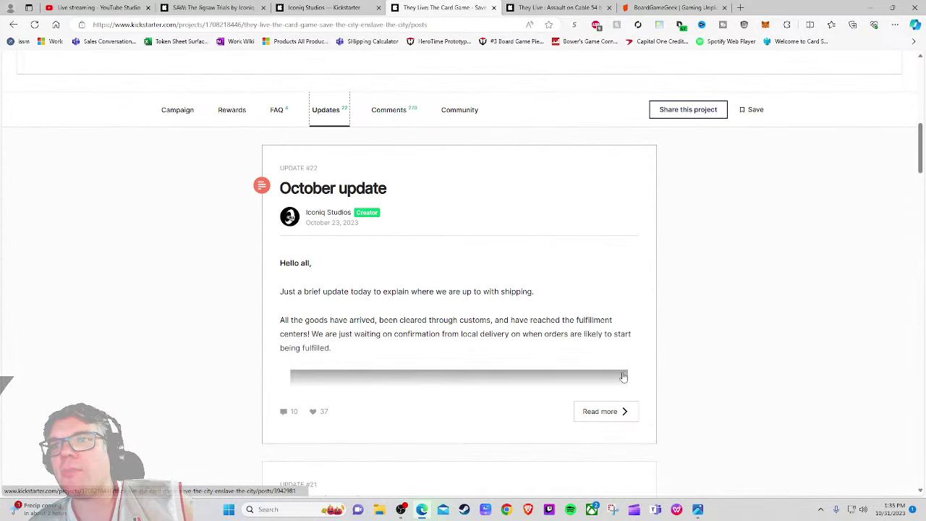
{"action": "scroll", "scroll_direction": "down", "scroll_amount": 3}
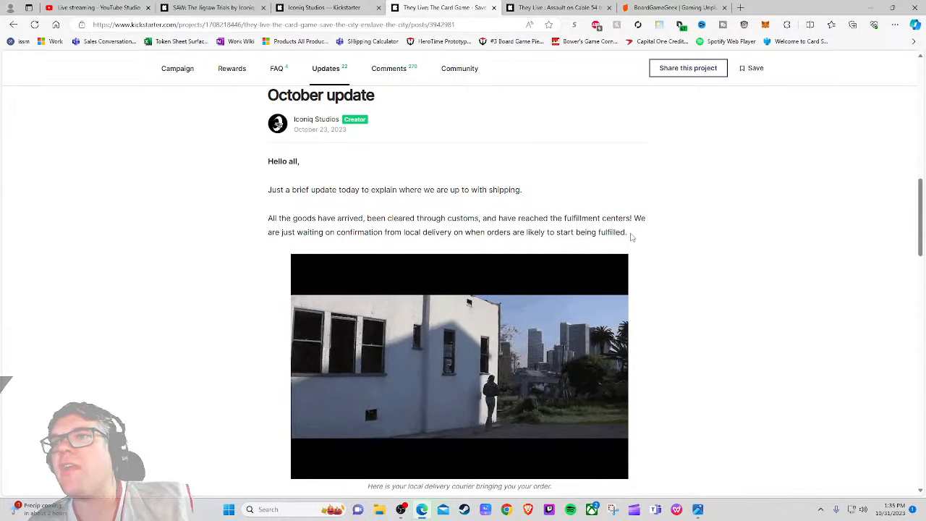
{"action": "scroll", "scroll_direction": "down", "scroll_amount": 3}
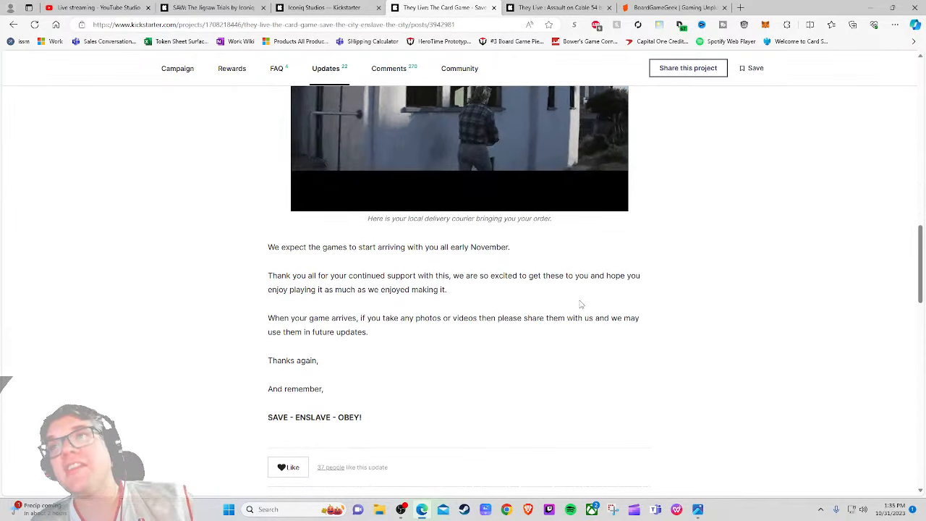
{"action": "scroll", "scroll_direction": "down", "scroll_amount": 3}
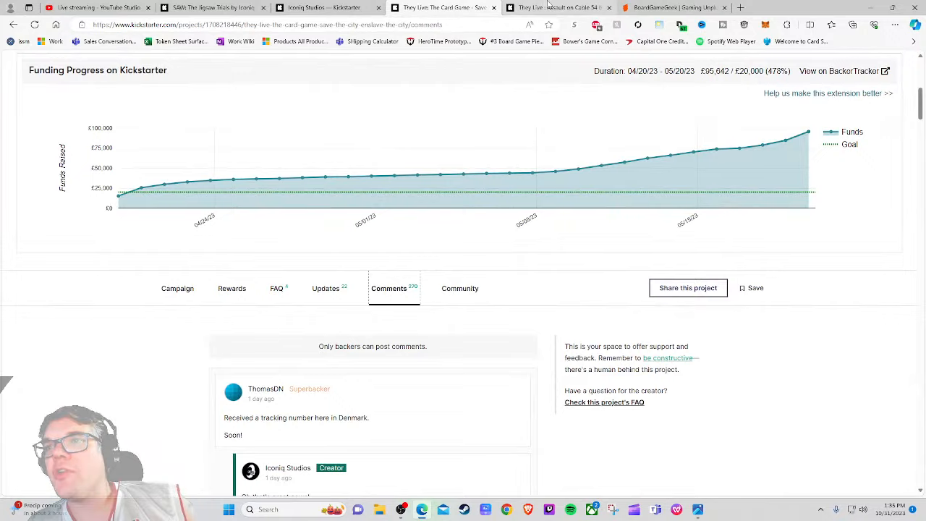
{"action": "left_click", "coordinate": [673, 8]}
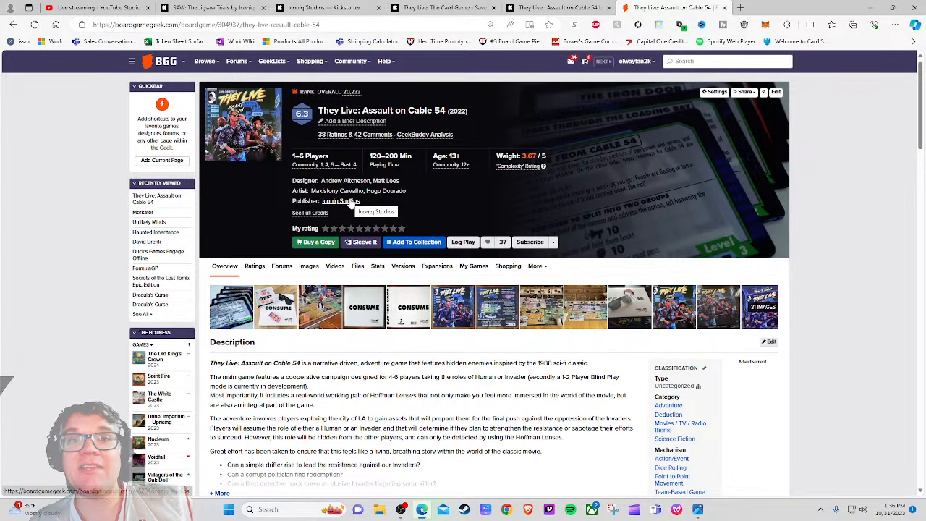
Step: View Iconiq Studios' BoardGameGeek publisher listing, then return to the SAW Kickstarter campaign page
{"action": "left_click", "coordinate": [341, 201]}
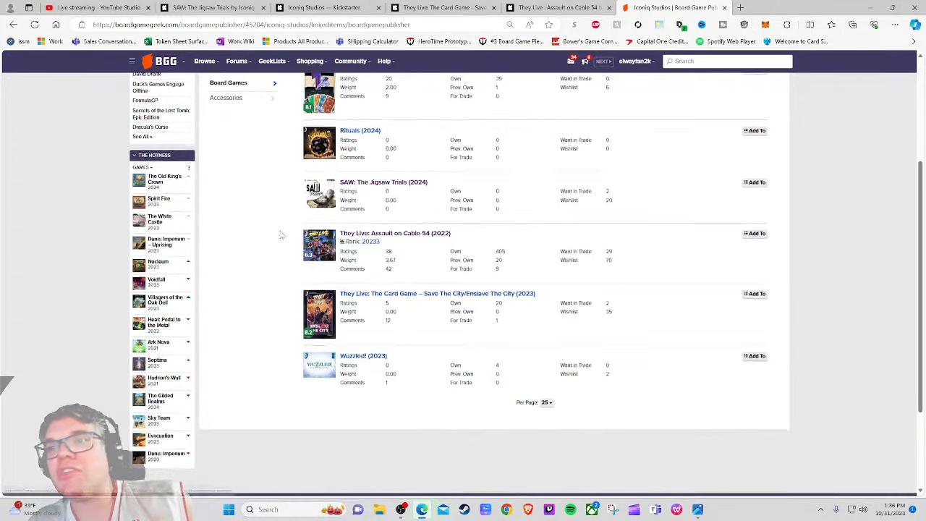
{"action": "left_click", "coordinate": [395, 233]}
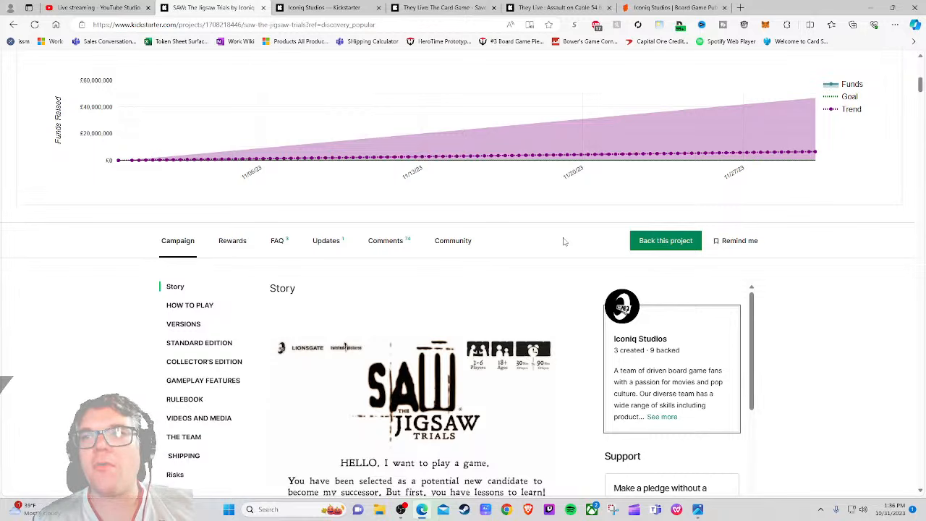
Step: Read the story's gameplay overview panels: Create My Tests, Try to Escape, Challenge the Others
{"action": "scroll", "scroll_direction": "down", "scroll_amount": 3}
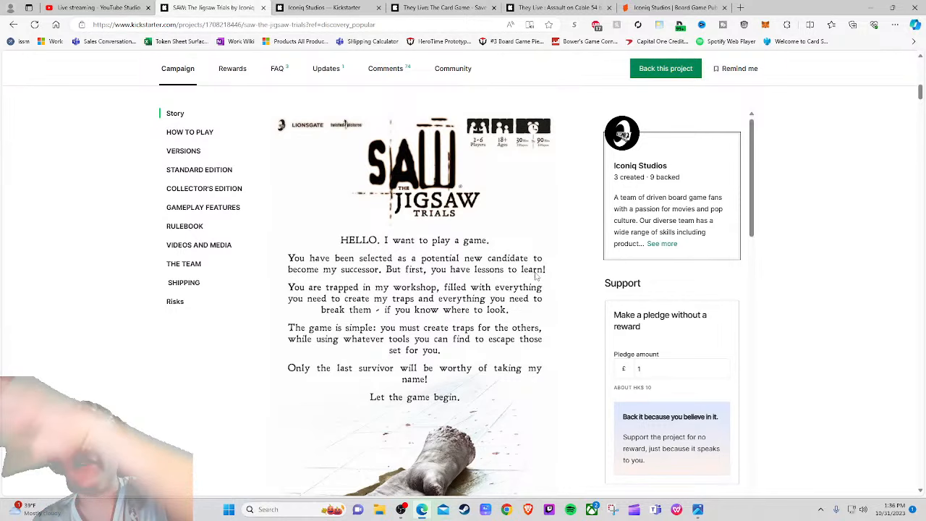
{"action": "scroll", "scroll_direction": "down", "scroll_amount": 3}
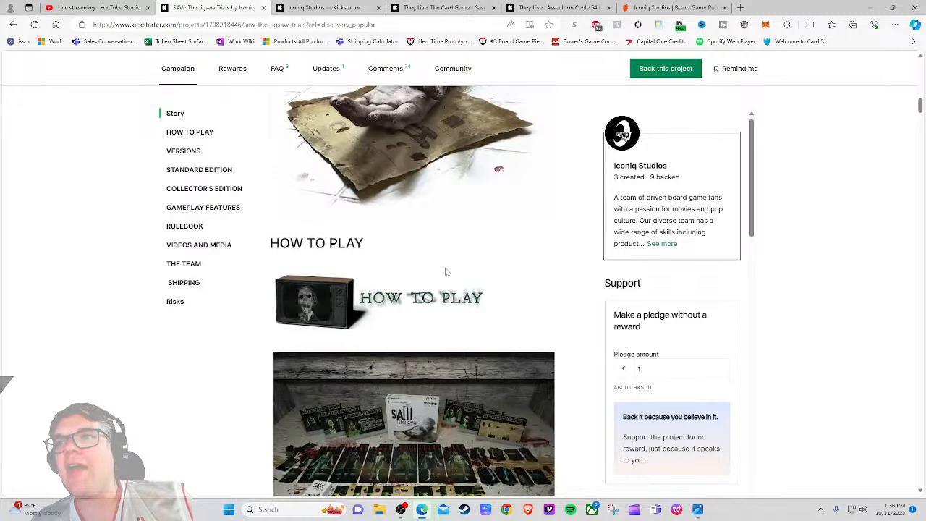
{"action": "scroll", "scroll_direction": "down", "scroll_amount": 3}
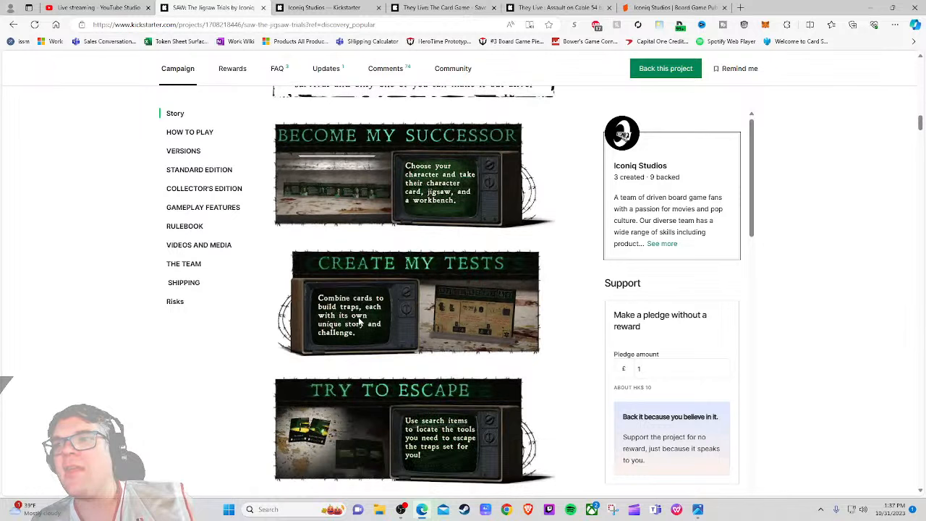
{"action": "scroll", "scroll_direction": "down", "scroll_amount": 3}
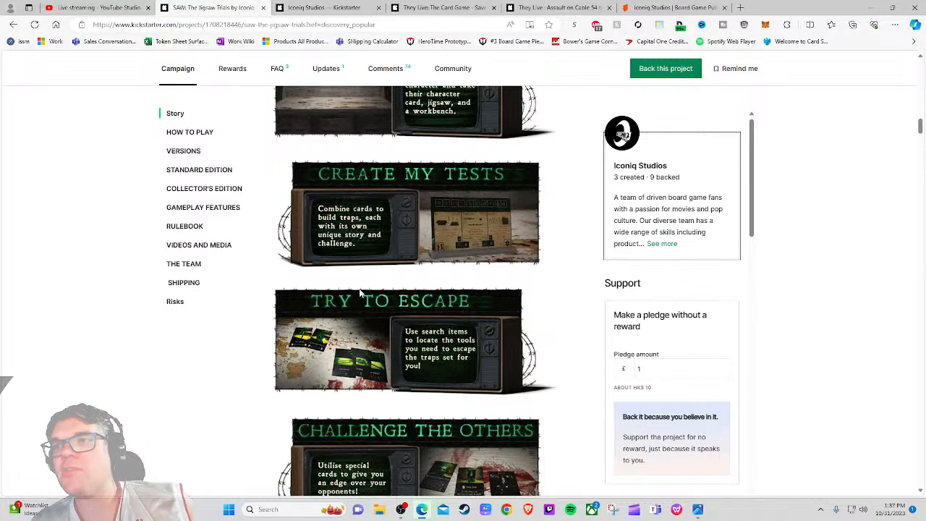
{"action": "scroll", "scroll_direction": "down", "scroll_amount": 3}
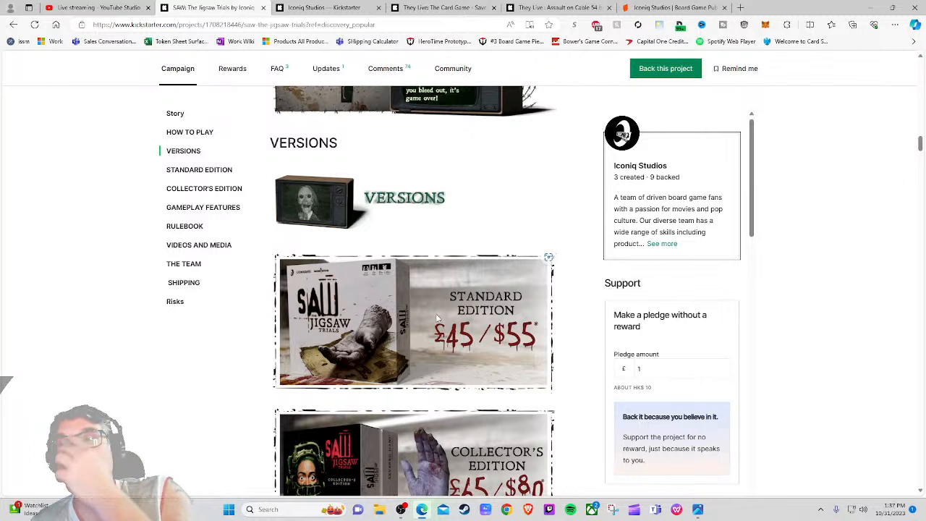
Step: Review the Standard Edition £45/$55 and Collector's Edition £65/$80 price graphics
{"action": "scroll", "scroll_direction": "down", "scroll_amount": 3}
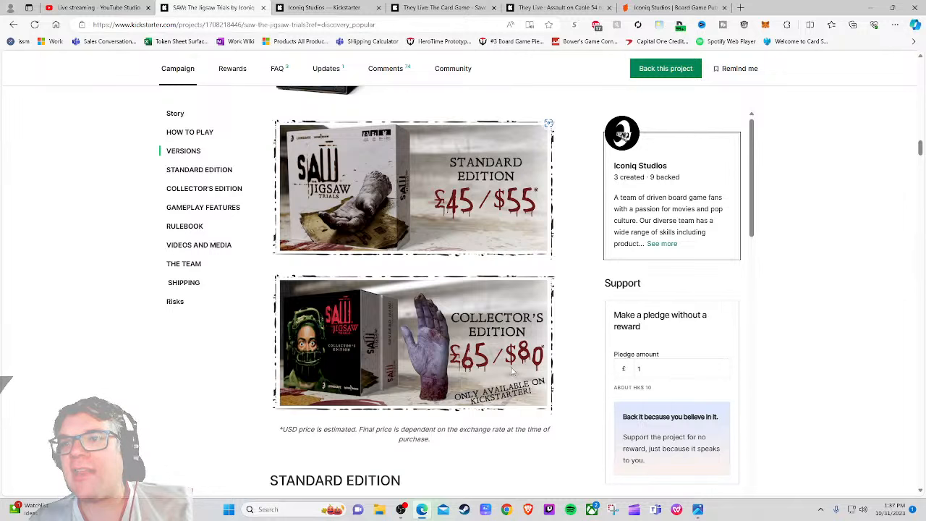
{"action": "mouse_move", "coordinate": [359, 350]}
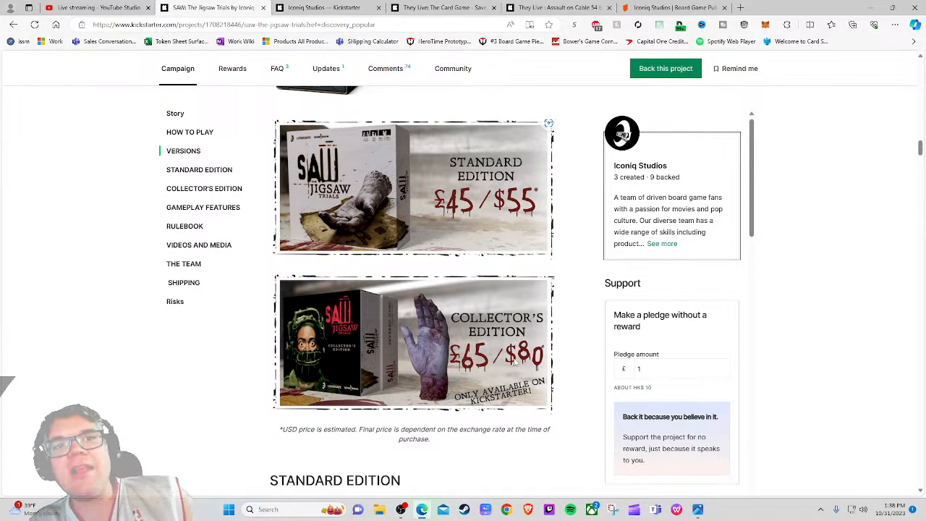
{"action": "scroll", "scroll_direction": "down", "scroll_amount": 3}
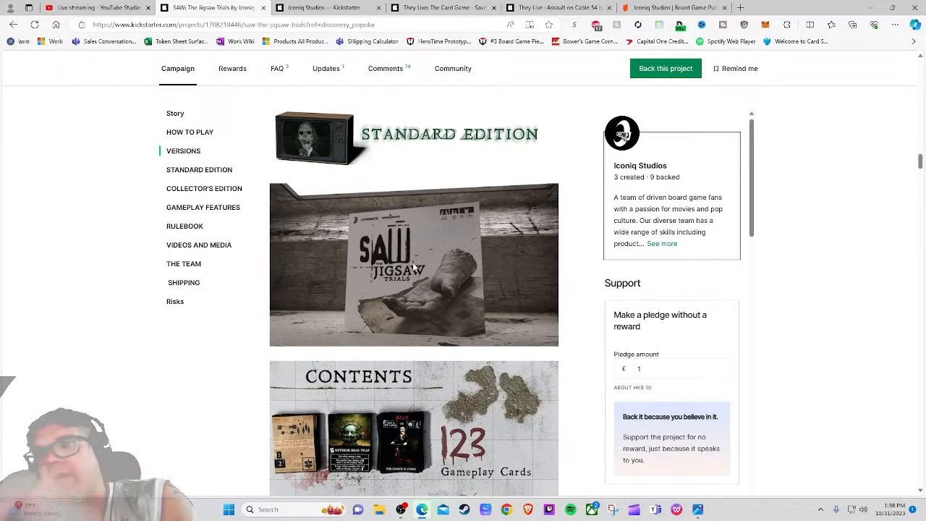
Step: Review the Standard Edition contents: gameplay cards, damage tokens, character cards, jigsaws, workbenches
{"action": "scroll", "scroll_direction": "down", "scroll_amount": 3}
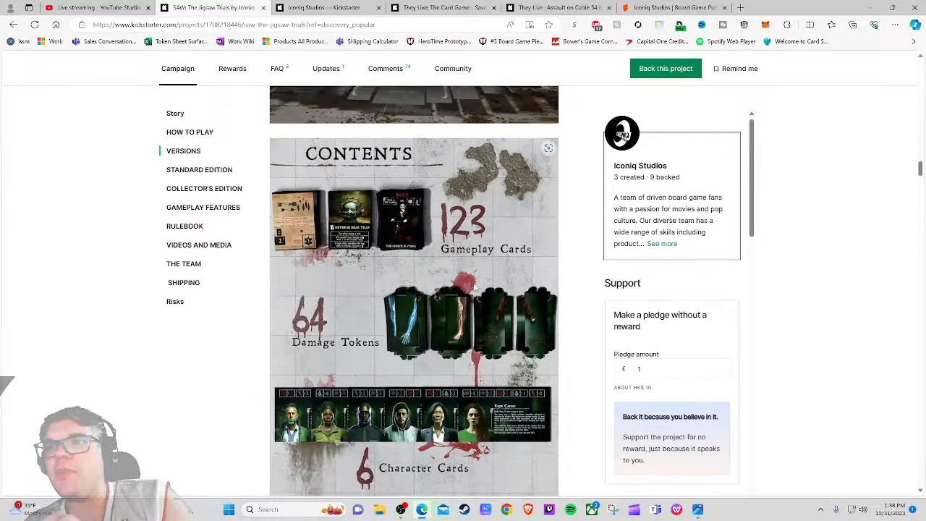
{"action": "scroll", "scroll_direction": "down", "scroll_amount": 3}
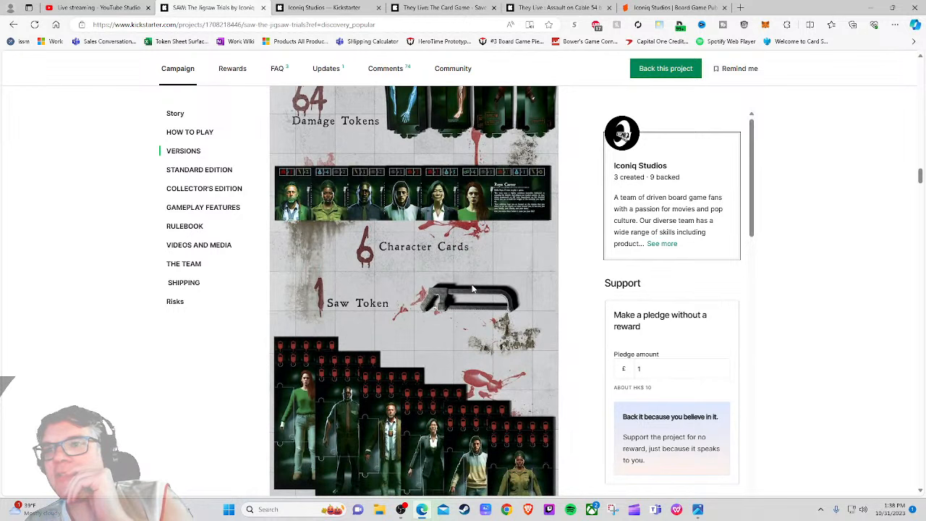
{"action": "scroll", "scroll_direction": "down", "scroll_amount": 3}
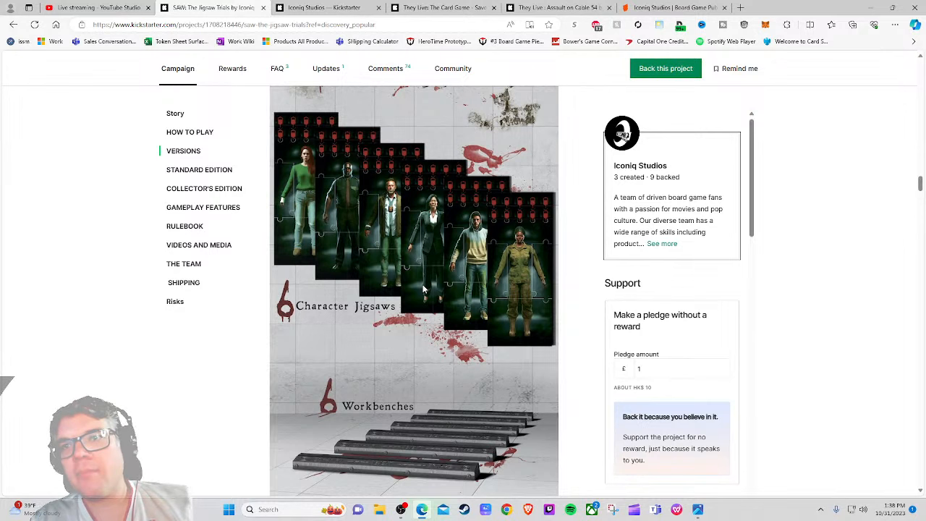
{"action": "scroll", "scroll_direction": "down", "scroll_amount": 3}
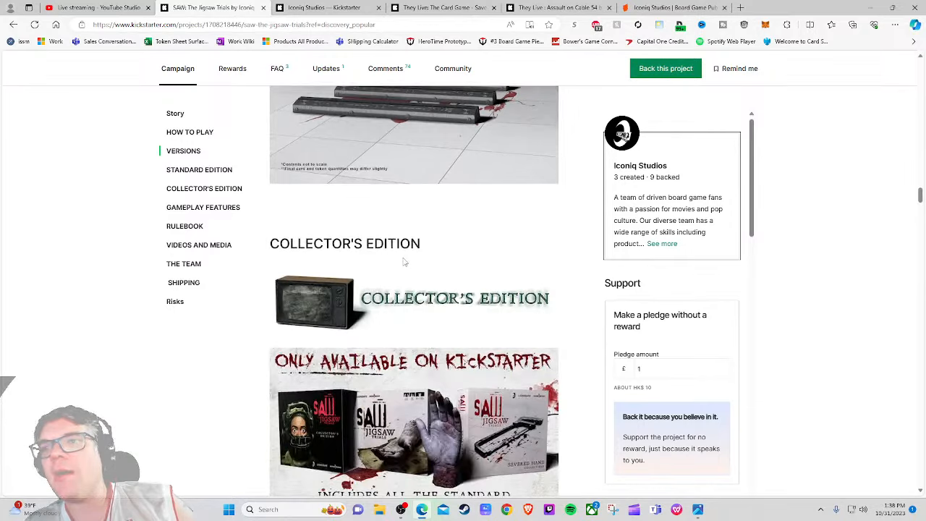
Step: Review the Collector's Edition severed hand collectible and its trap blueprint box
{"action": "scroll", "scroll_direction": "down", "scroll_amount": 3}
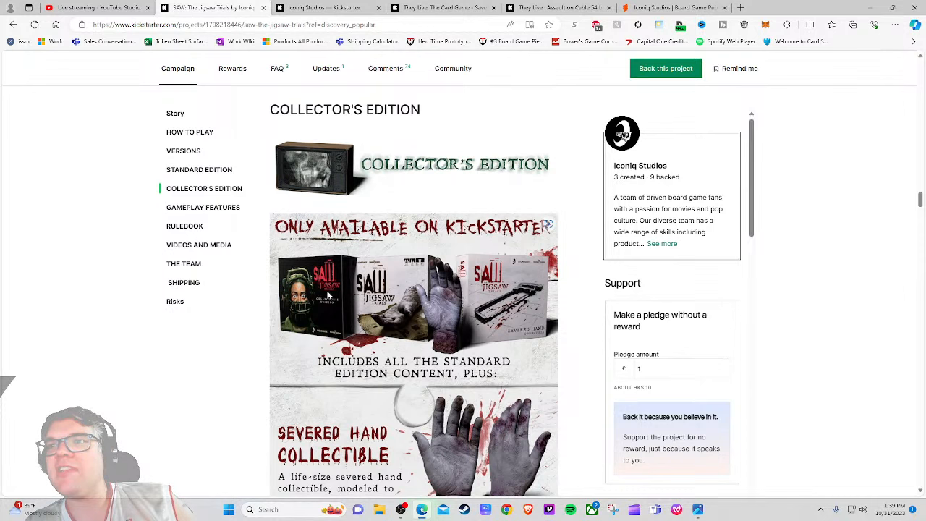
{"action": "scroll", "scroll_direction": "down", "scroll_amount": 3}
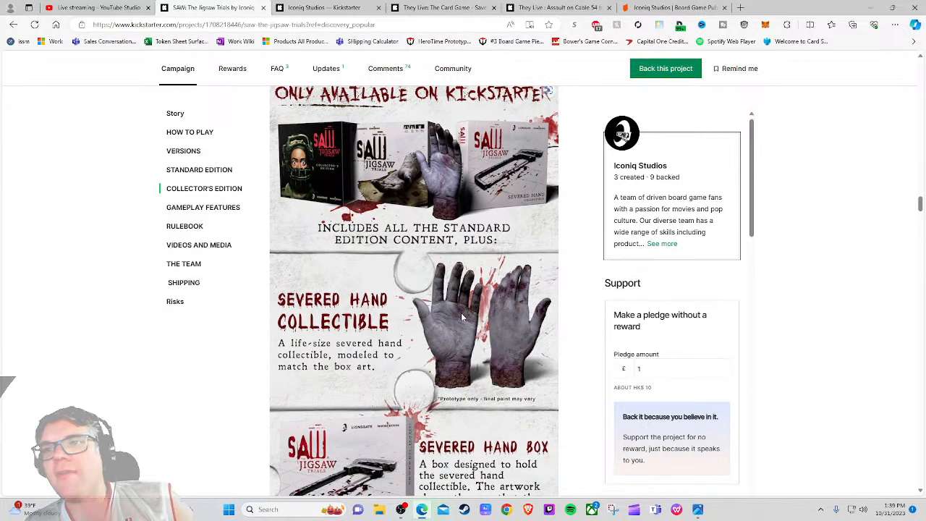
{"action": "scroll", "scroll_direction": "down", "scroll_amount": 3}
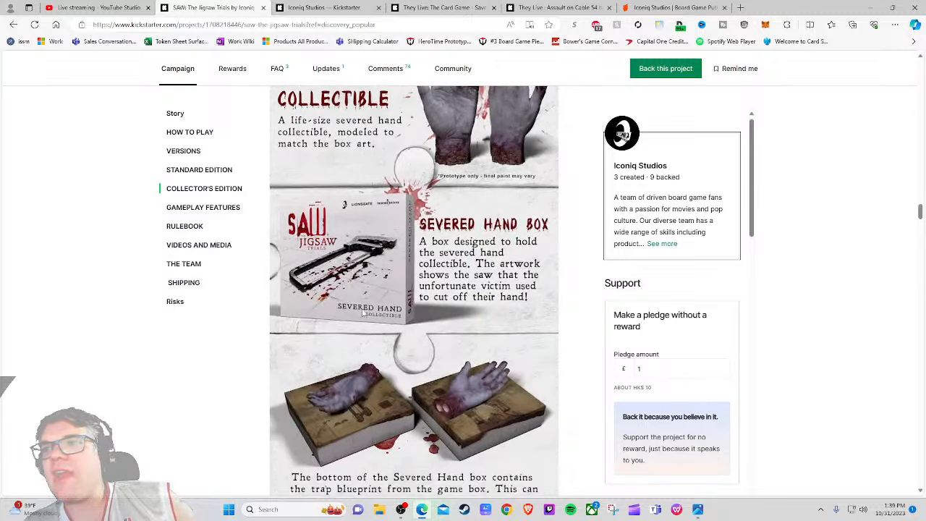
{"action": "scroll", "scroll_direction": "down", "scroll_amount": 3}
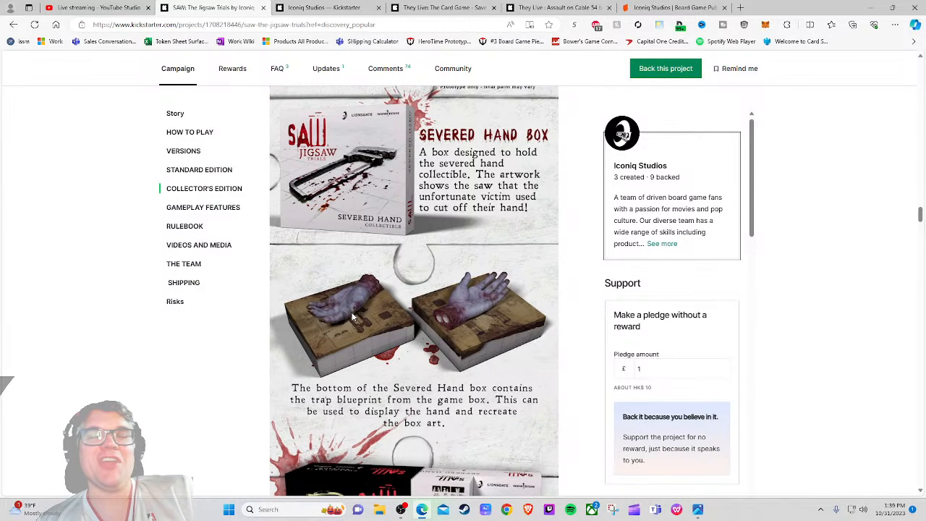
{"action": "mouse_move", "coordinate": [335, 325]}
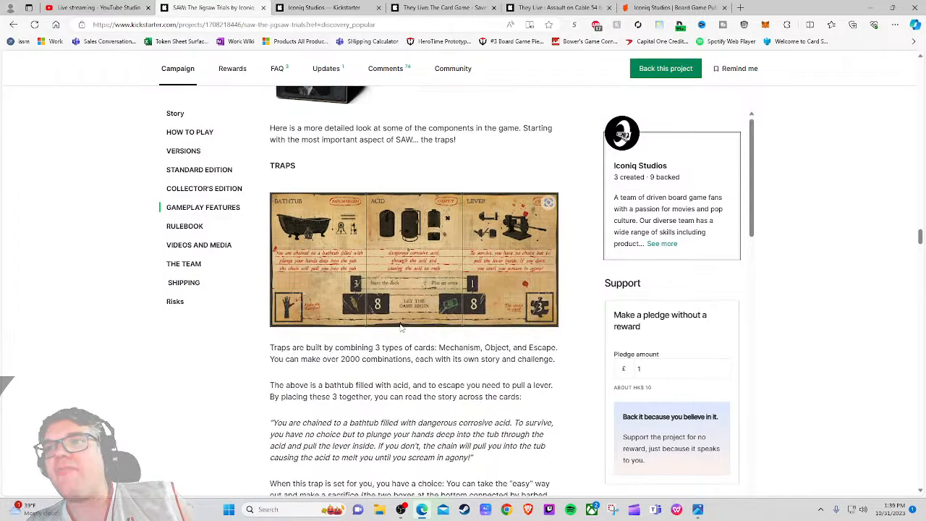
Step: Read through search, special and character cards and the rulebook to the full playthrough video
{"action": "scroll", "scroll_direction": "down", "scroll_amount": 3}
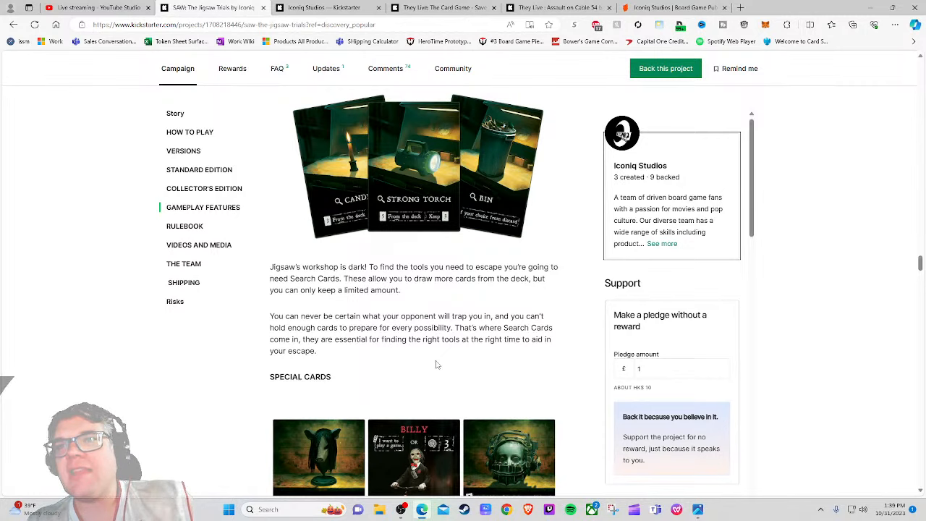
{"action": "scroll", "scroll_direction": "down", "scroll_amount": 3}
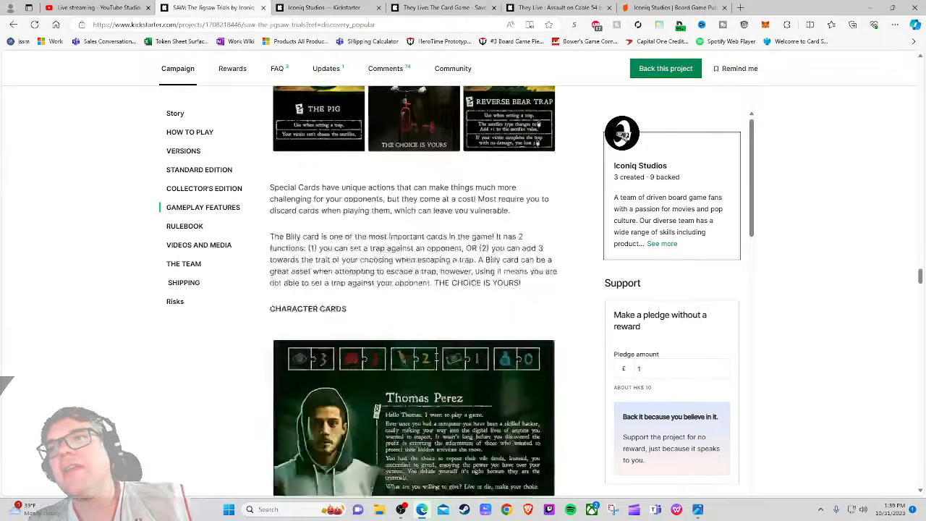
{"action": "scroll", "scroll_direction": "down", "scroll_amount": 3}
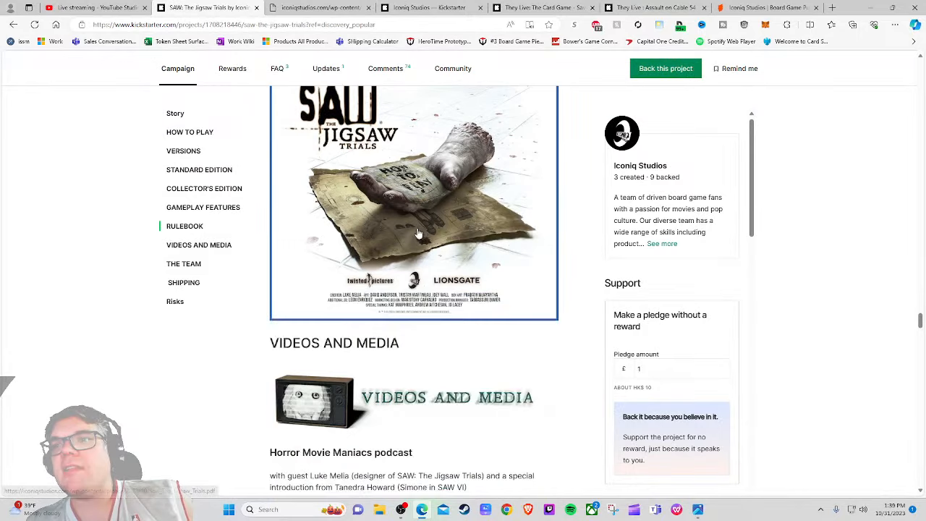
{"action": "scroll", "scroll_direction": "down", "scroll_amount": 3}
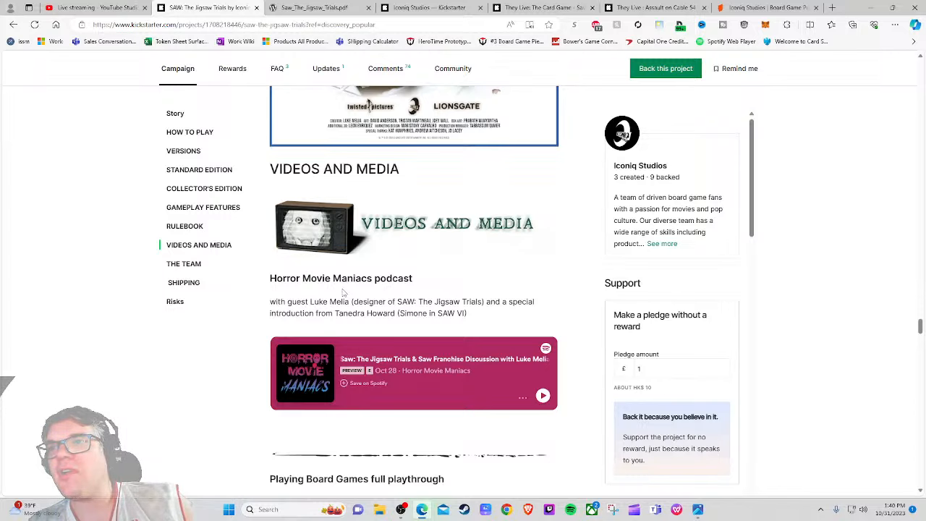
{"action": "scroll", "scroll_direction": "down", "scroll_amount": 3}
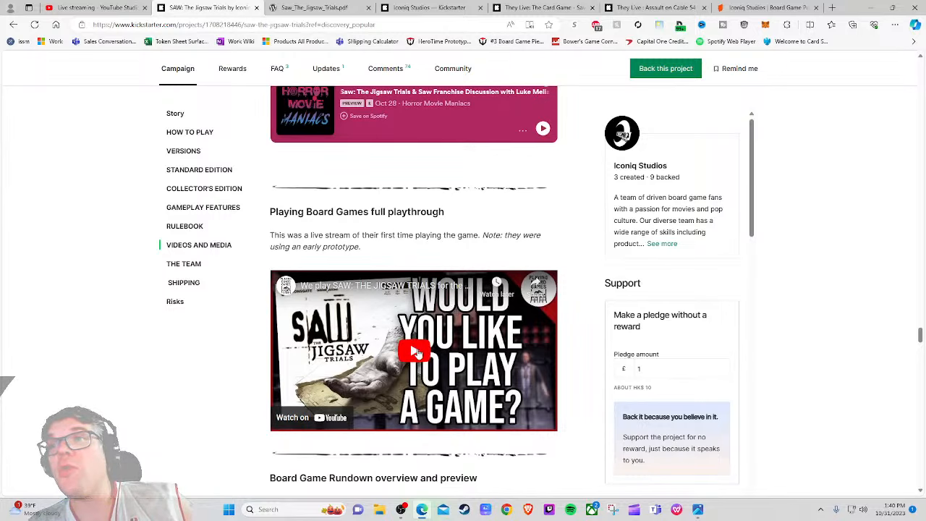
Step: Play the full playthrough video and look over the surrounding Videos and Media section
{"action": "left_click", "coordinate": [414, 353]}
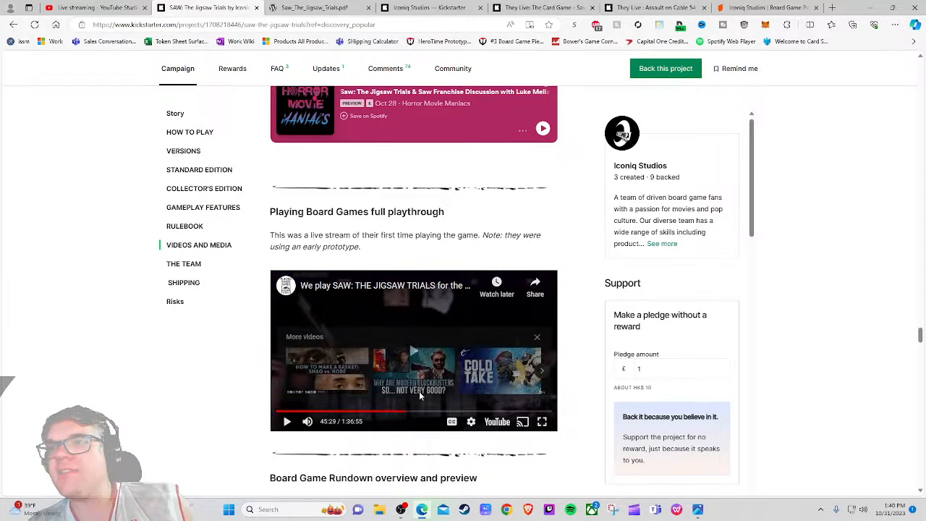
{"action": "scroll", "scroll_direction": "up", "scroll_amount": 3}
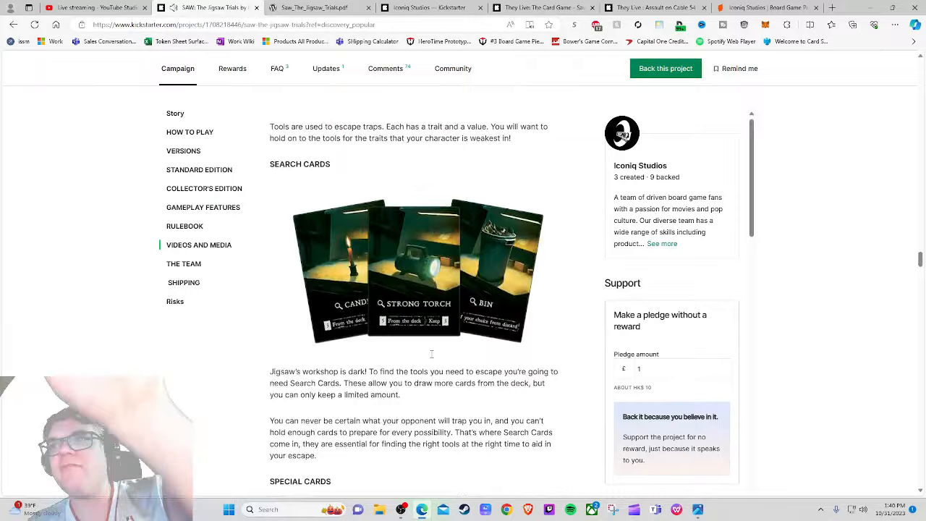
{"action": "scroll", "scroll_direction": "up", "scroll_amount": 3}
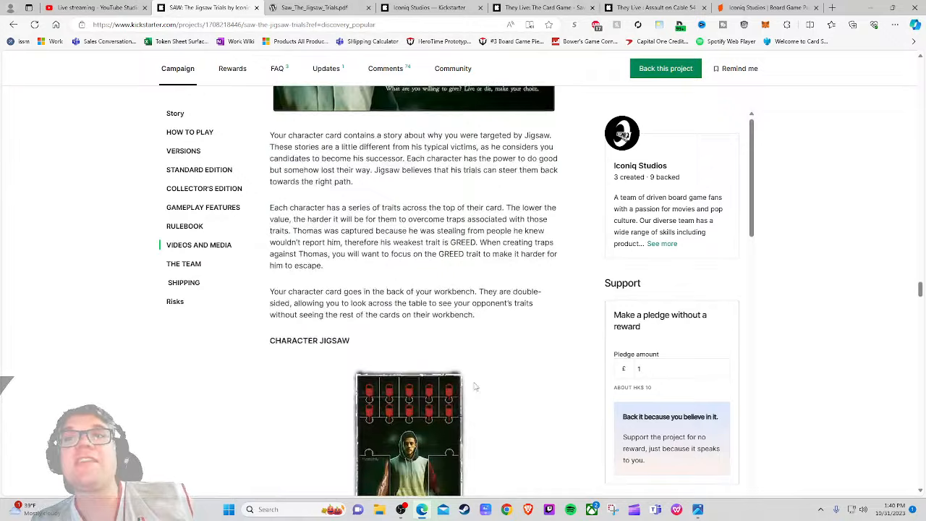
{"action": "scroll", "scroll_direction": "down", "scroll_amount": 3}
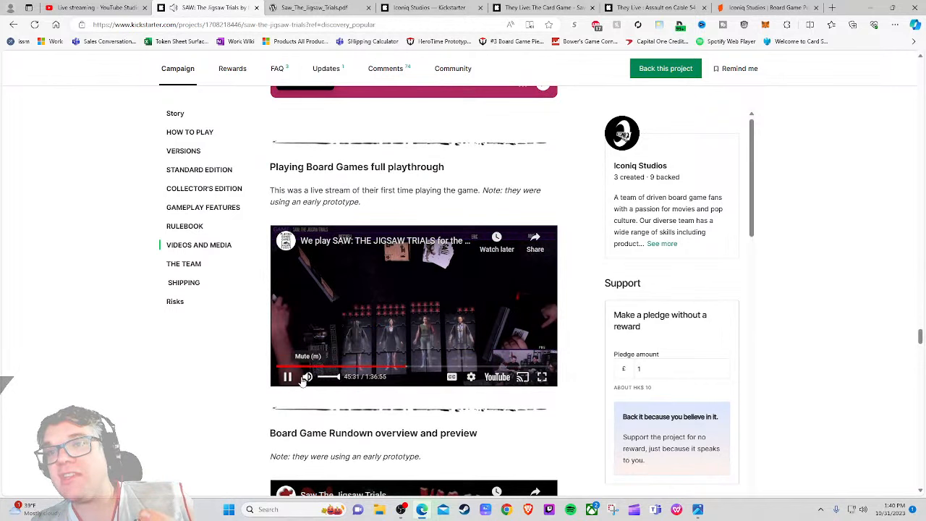
{"action": "scroll", "scroll_direction": "down", "scroll_amount": 3}
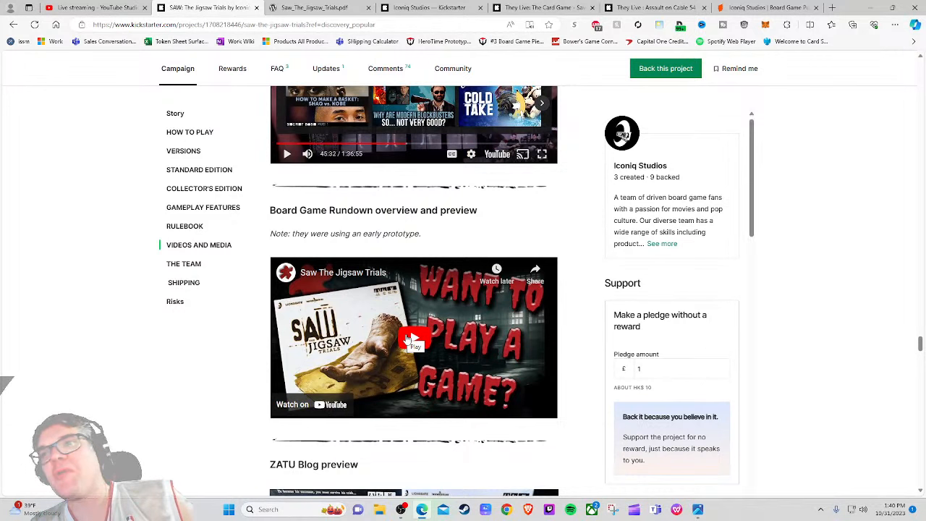
Step: Start the Board Game Rundown preview video and continue down the story
{"action": "left_click", "coordinate": [413, 337]}
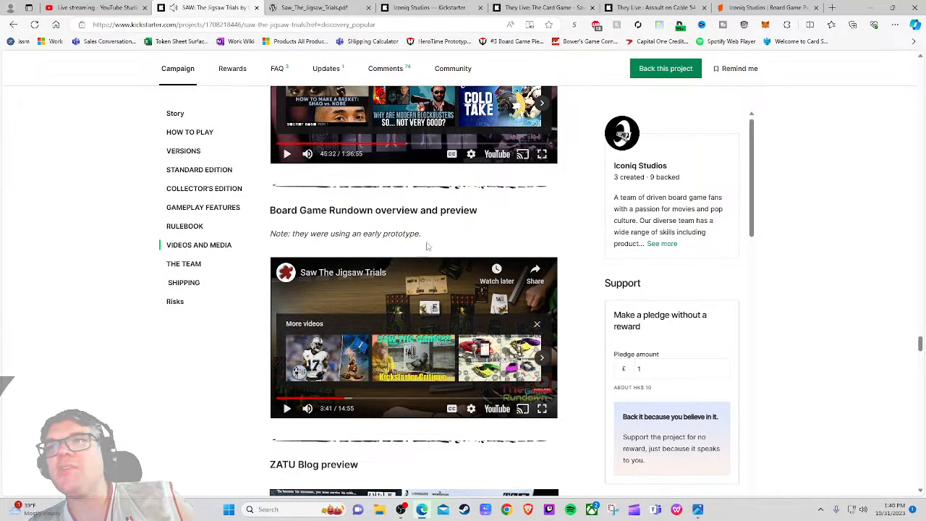
{"action": "scroll", "scroll_direction": "down", "scroll_amount": 3}
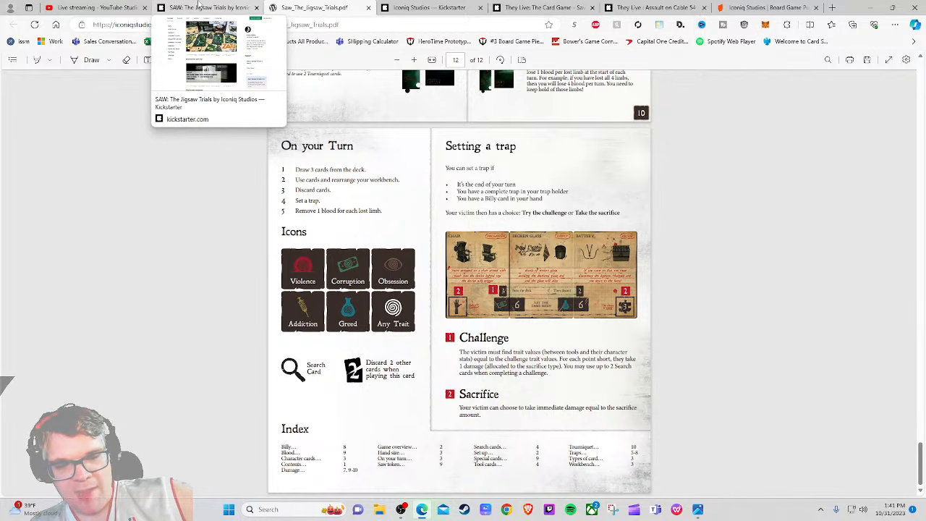
Step: Return from the rulebook's On Your Turn page to the Kickstarter campaign tab
{"action": "left_click", "coordinate": [209, 7]}
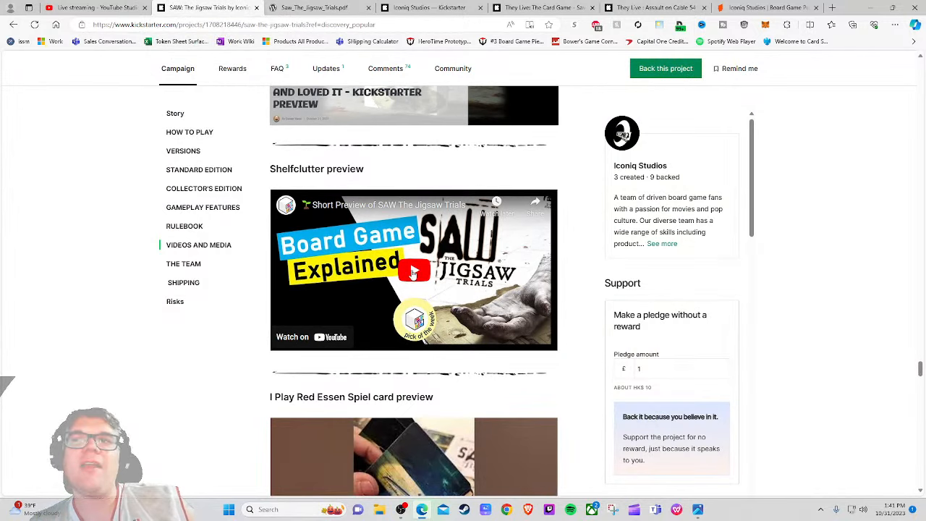
Step: Scroll through the previews, trailer and The Team to the Shipping table (£8 standard, £12 collector's to the UK)
{"action": "scroll", "scroll_direction": "down", "scroll_amount": 3}
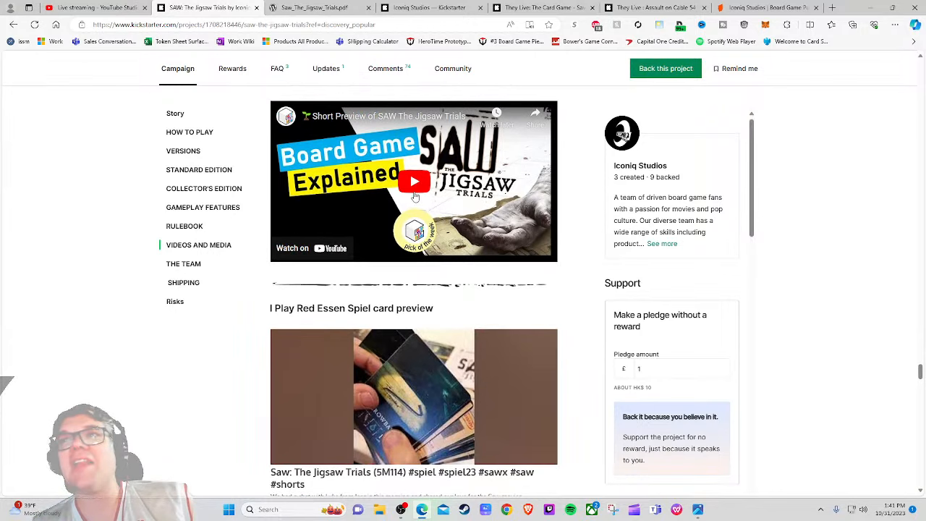
{"action": "scroll", "scroll_direction": "down", "scroll_amount": 3}
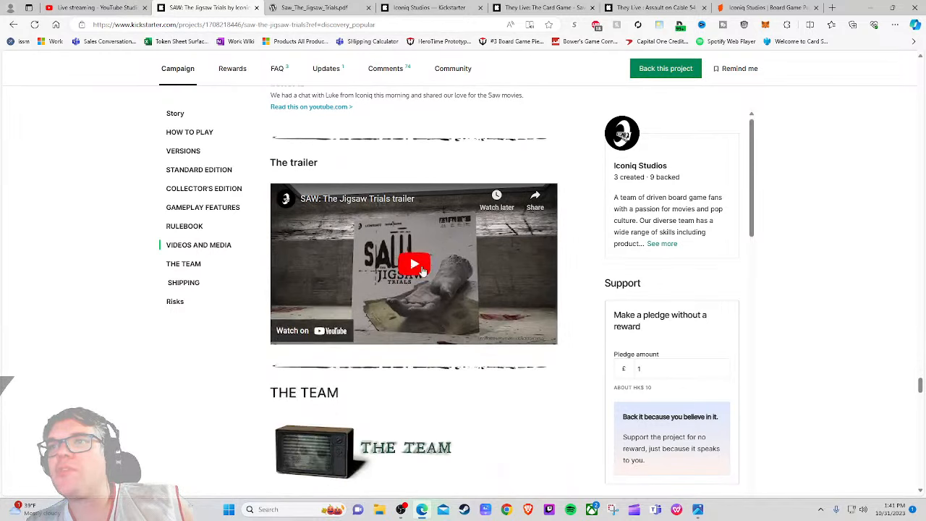
{"action": "scroll", "scroll_direction": "down", "scroll_amount": 3}
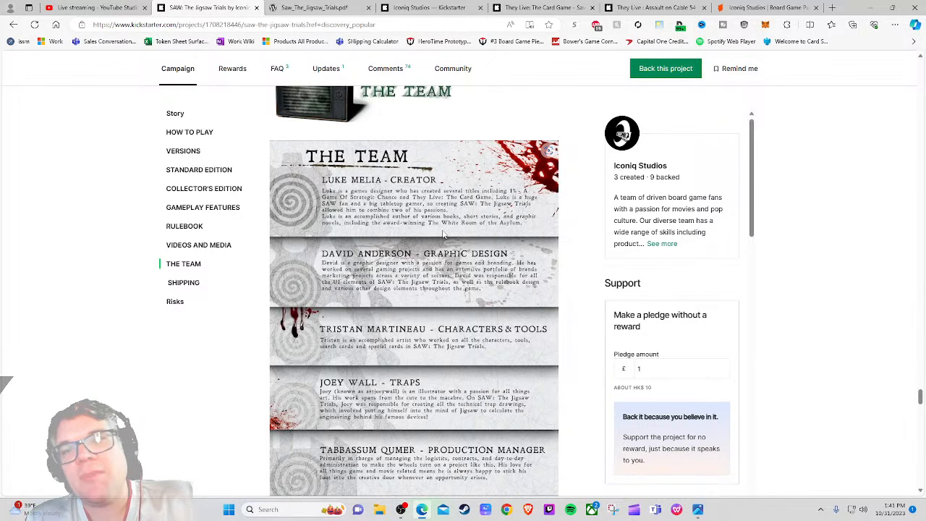
{"action": "scroll", "scroll_direction": "up", "scroll_amount": 3}
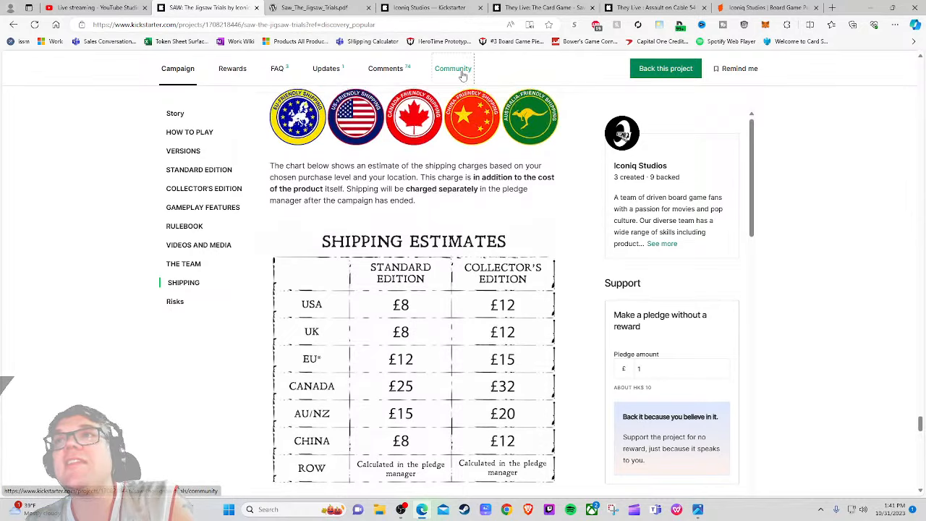
{"action": "left_click", "coordinate": [453, 68]}
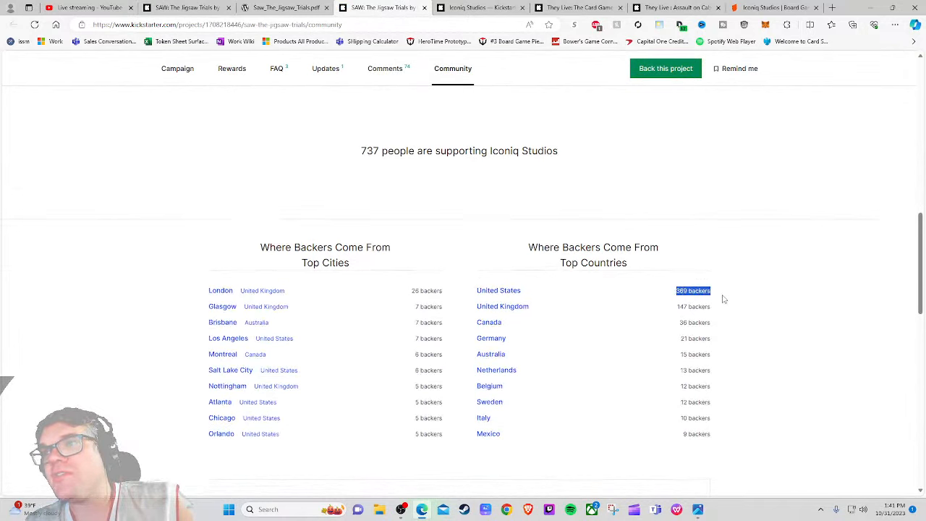
{"action": "left_click", "coordinate": [177, 68]}
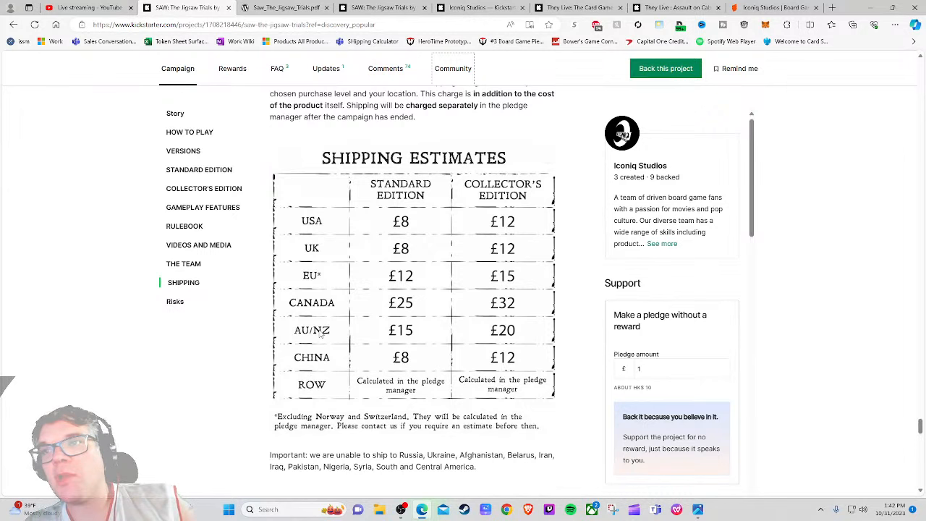
Step: Scroll through Risks and Challenges and the reward tiers down to the funding chart and FAQ list
{"action": "scroll", "scroll_direction": "down", "scroll_amount": 3}
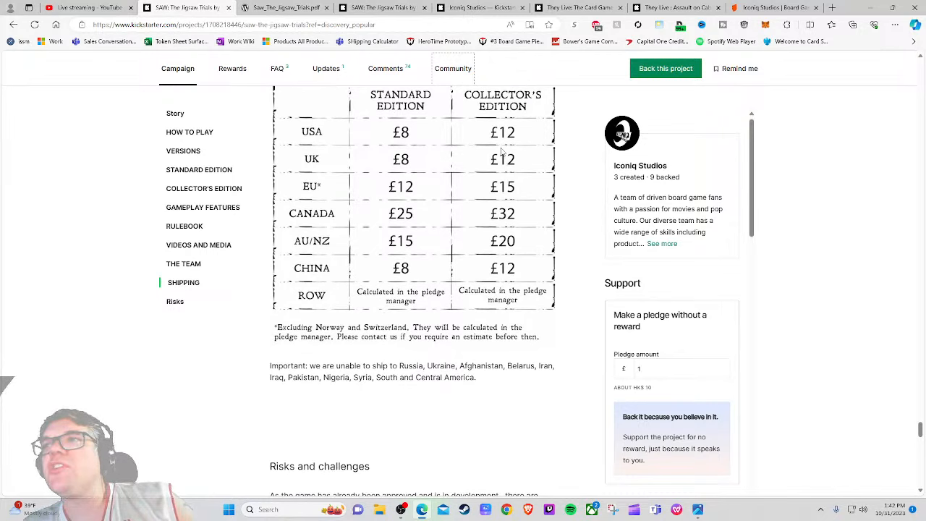
{"action": "scroll", "scroll_direction": "down", "scroll_amount": 3}
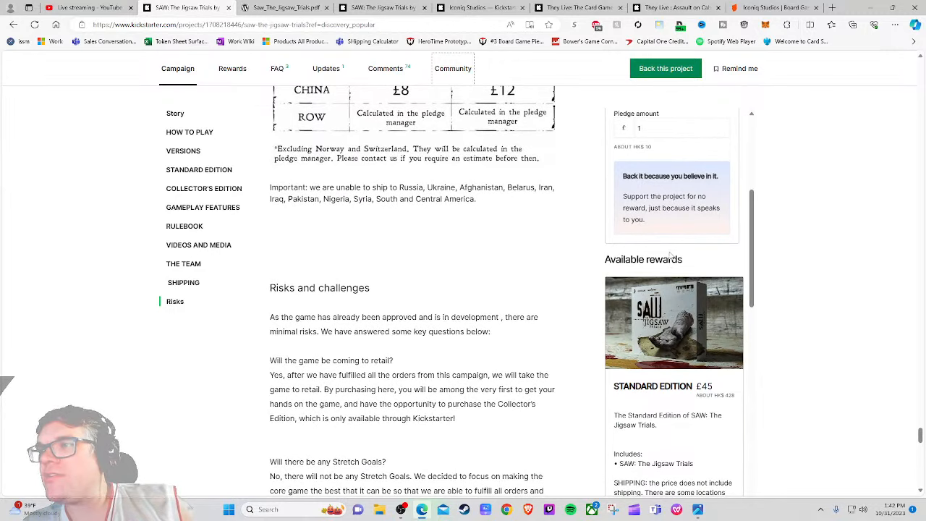
{"action": "scroll", "scroll_direction": "down", "scroll_amount": 3}
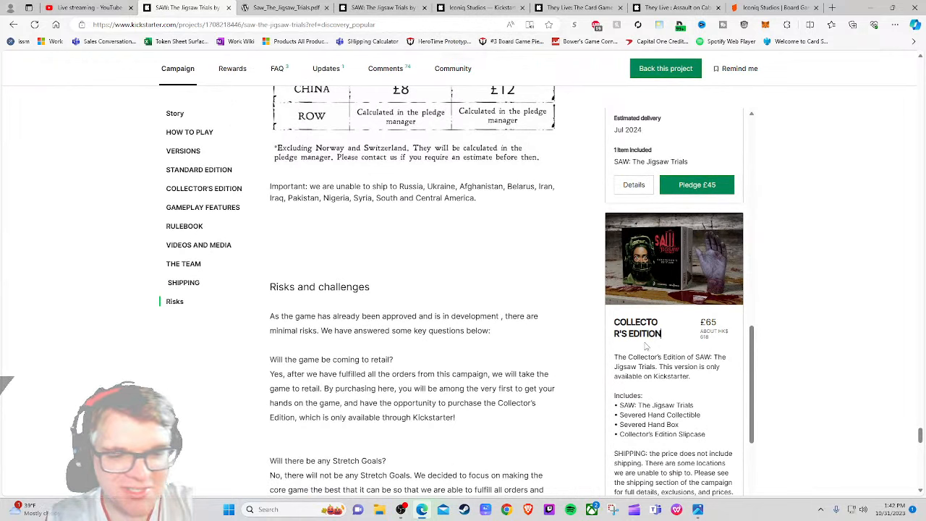
{"action": "scroll", "scroll_direction": "down", "scroll_amount": 3}
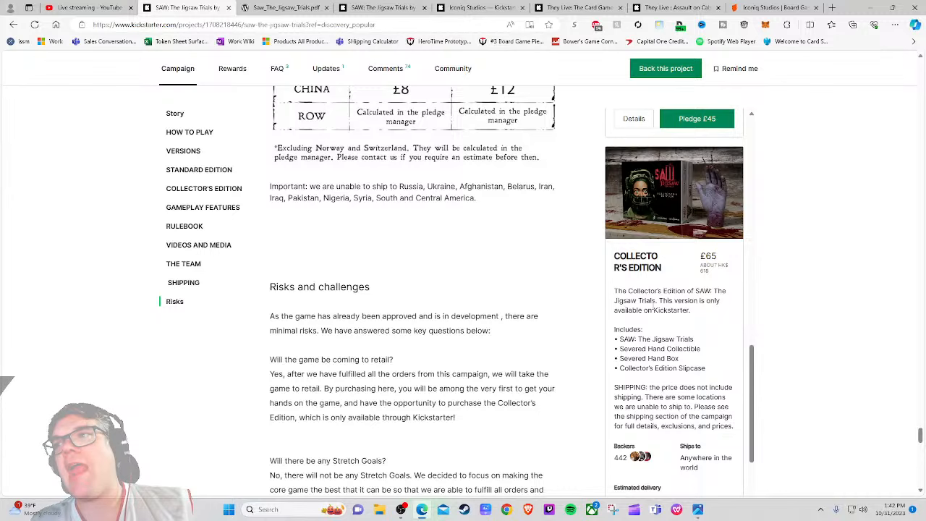
{"action": "scroll", "scroll_direction": "down", "scroll_amount": 3}
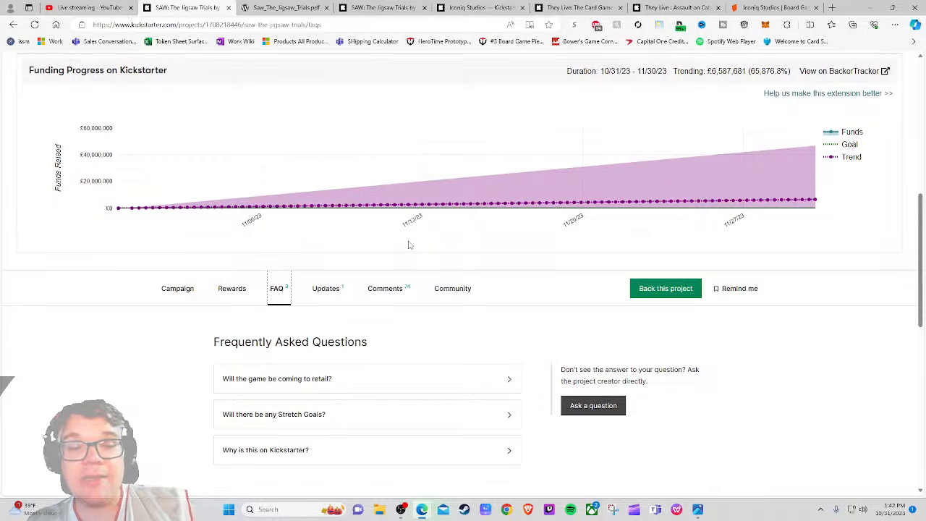
Step: Read the 'Thank you!' update, then view the Comments starting with the creator's message-system note
{"action": "left_click", "coordinate": [367, 413]}
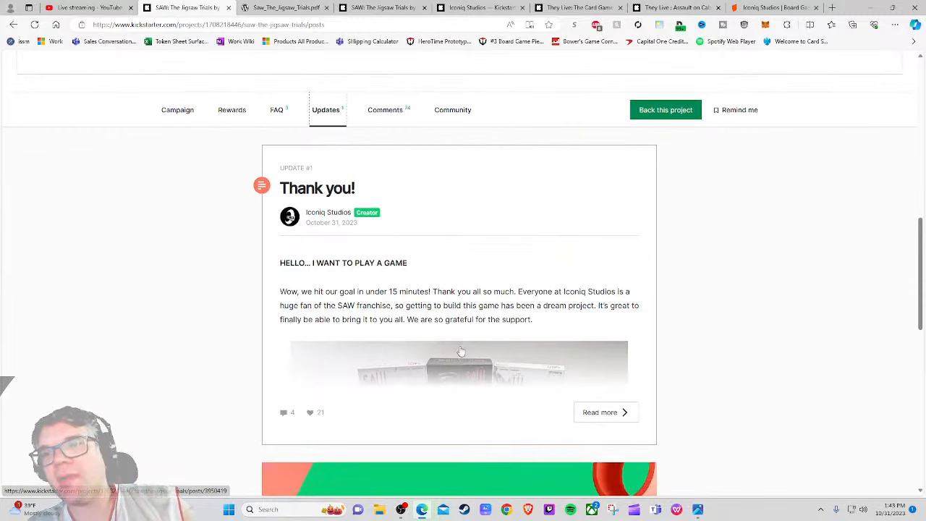
{"action": "scroll", "scroll_direction": "down", "scroll_amount": 3}
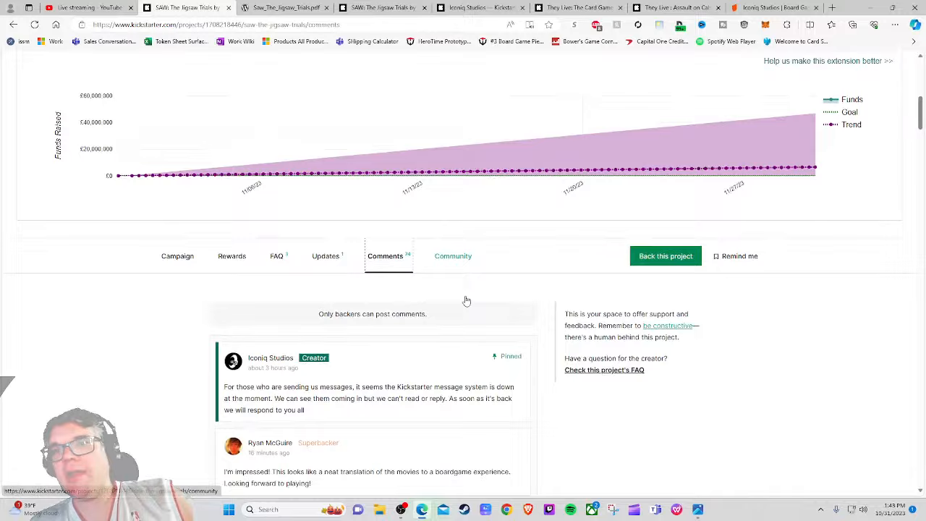
Step: View the They Live: The Card Game campaign page, with late pledges open and 2,160 backers
{"action": "scroll", "scroll_direction": "down", "scroll_amount": 3}
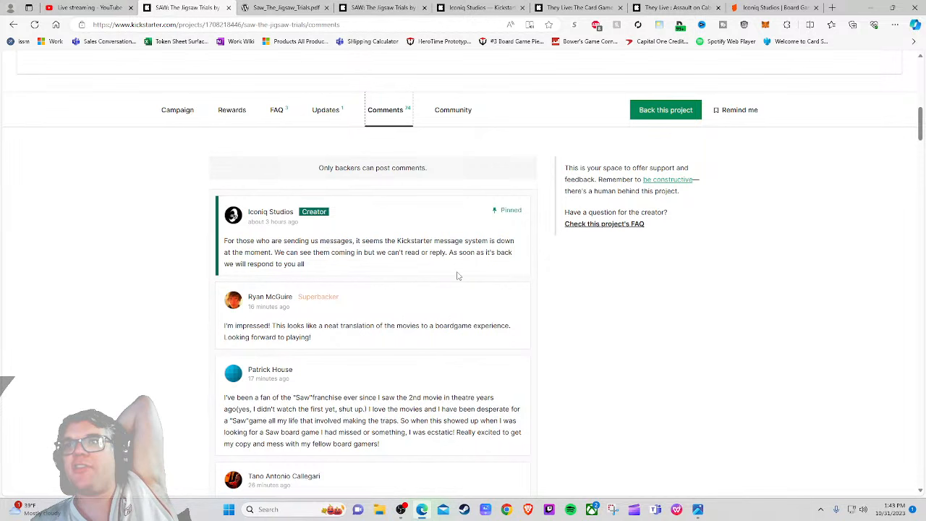
{"action": "mouse_move", "coordinate": [321, 266]}
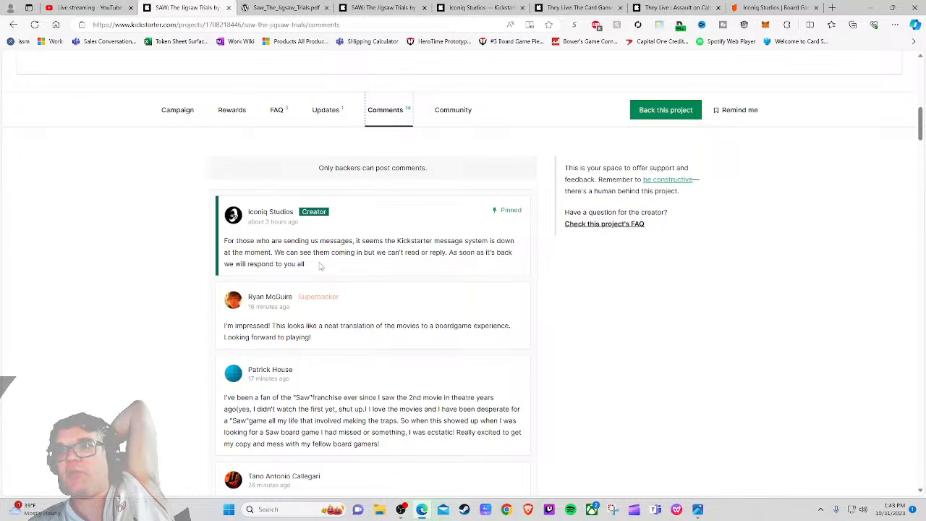
{"action": "scroll", "scroll_direction": "down", "scroll_amount": 3}
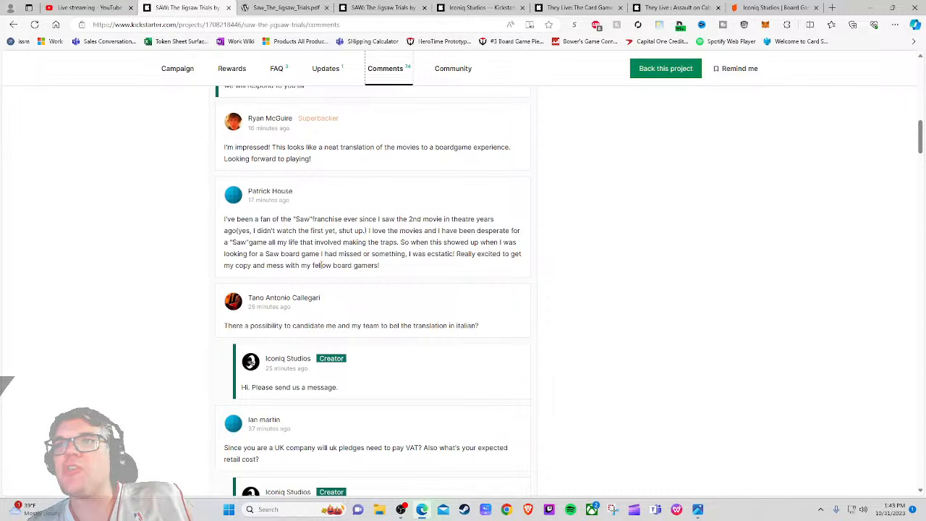
{"action": "scroll", "scroll_direction": "down", "scroll_amount": 3}
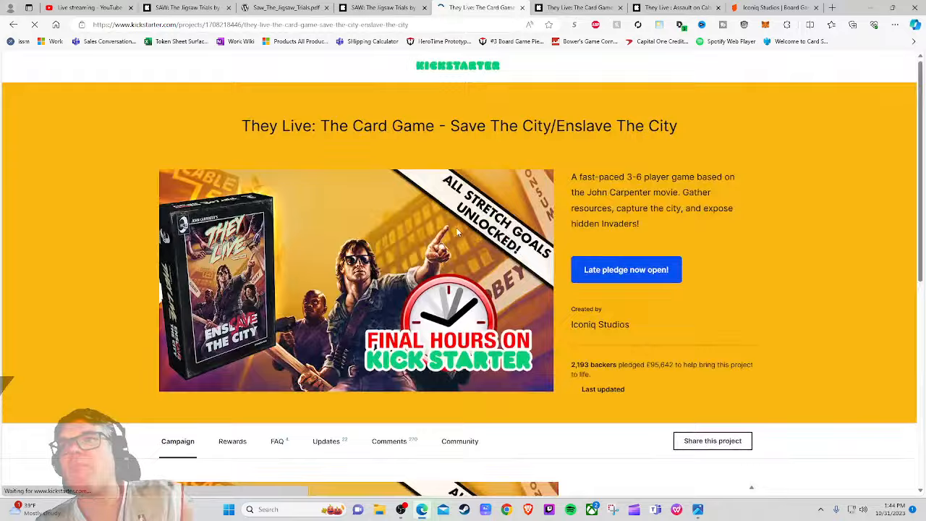
Step: View the SAW: The Jigsaw Trials funding summary at HK$ 395,974 pledged by 743 backers
{"action": "scroll", "scroll_direction": "down", "scroll_amount": 3}
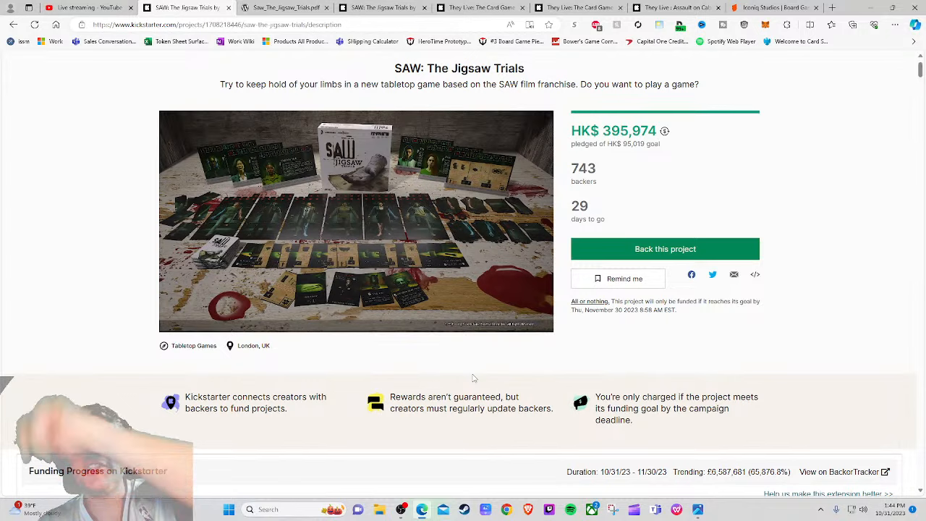
Step: Open the Iconiq Studios BoardGameGeek publisher page showing They Live: Assault on Cable 54 as top game
{"action": "left_click", "coordinate": [767, 9]}
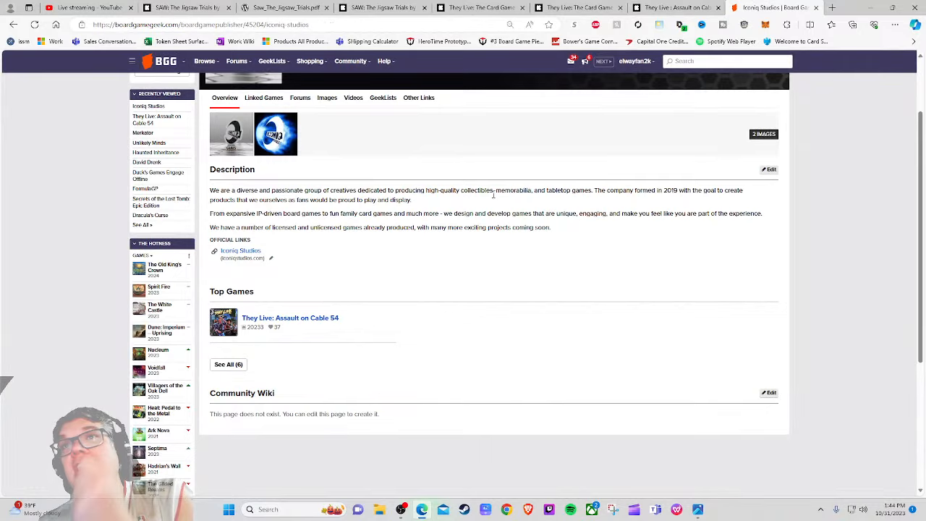
{"action": "left_click", "coordinate": [289, 318]}
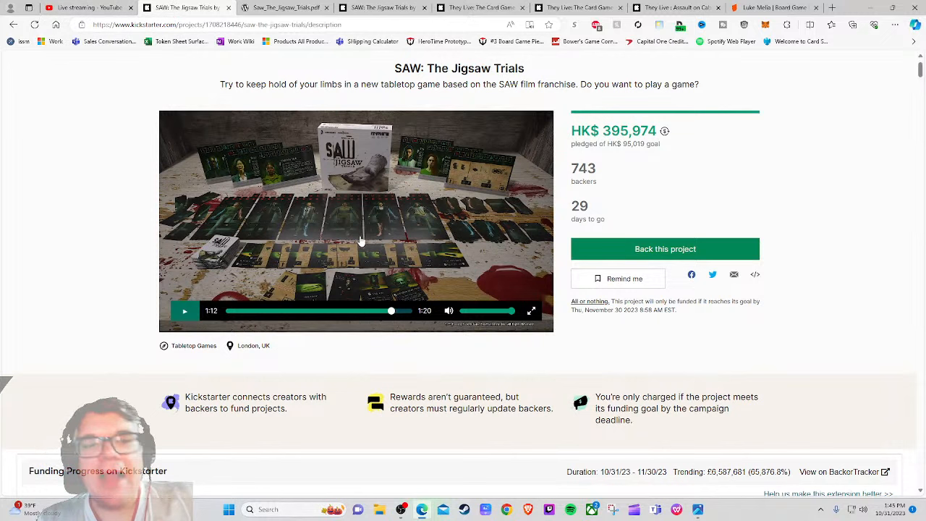
{"action": "mouse_move", "coordinate": [80, 264]}
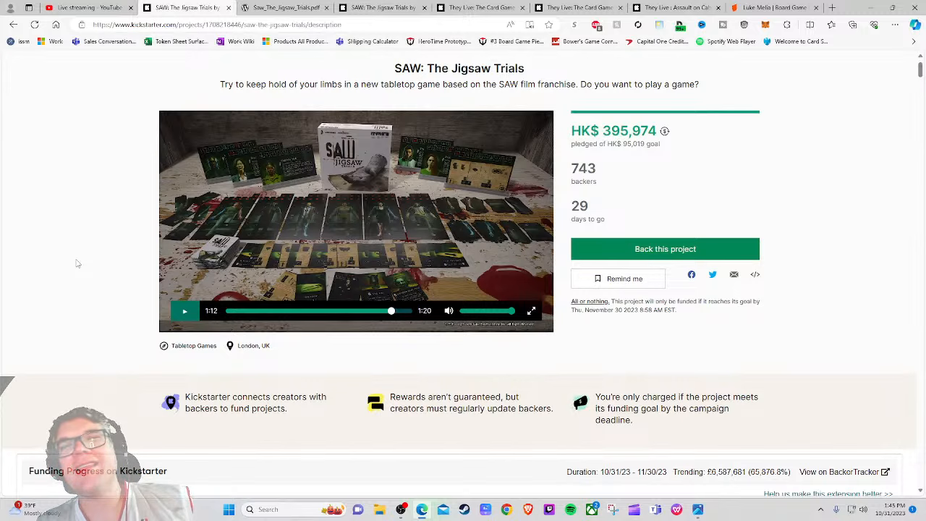
{"action": "scroll", "scroll_direction": "down", "scroll_amount": 3}
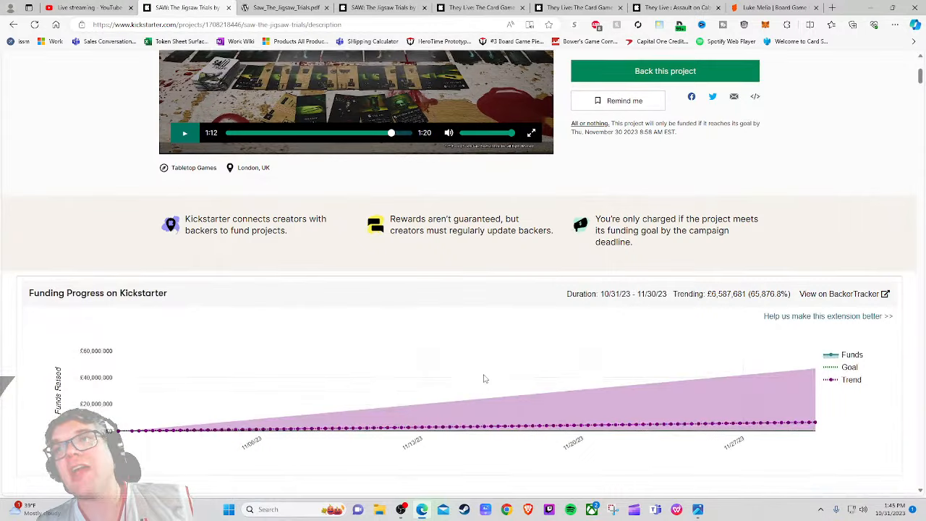
{"action": "scroll", "scroll_direction": "up", "scroll_amount": 3}
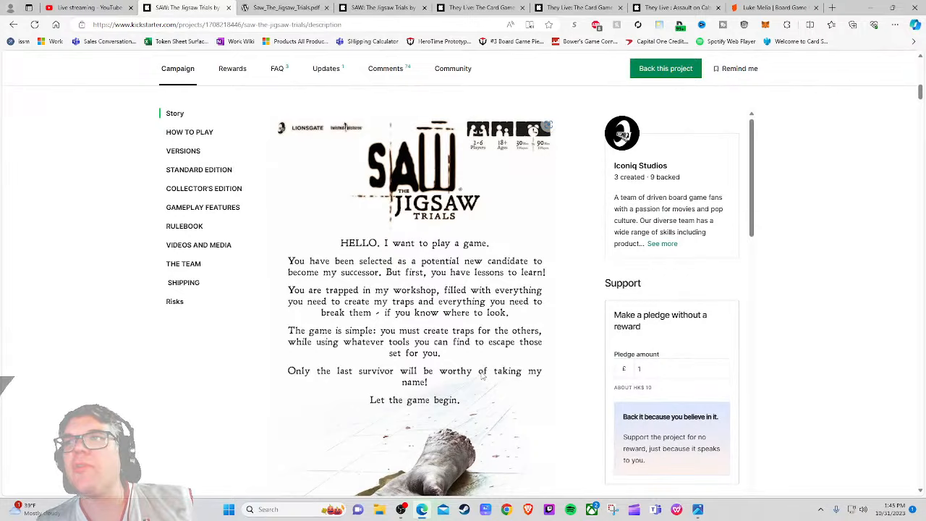
{"action": "scroll", "scroll_direction": "up", "scroll_amount": 3}
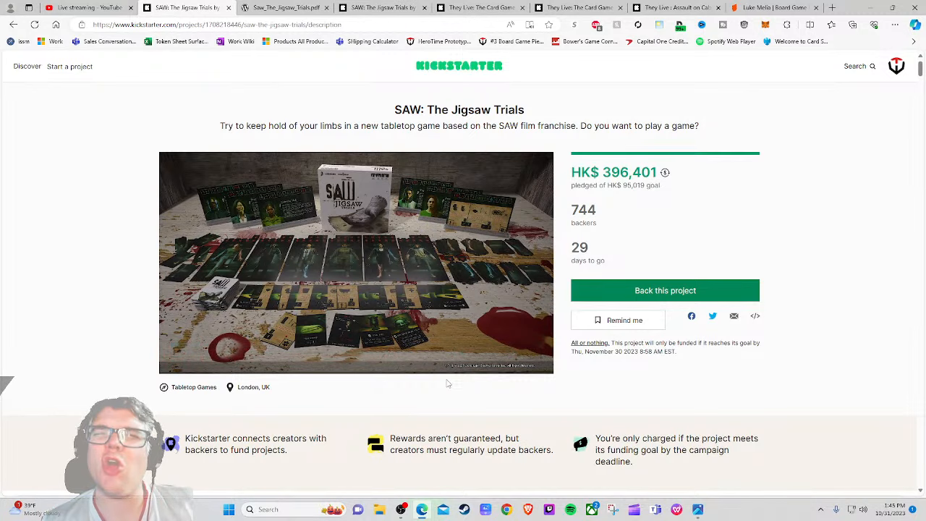
{"action": "scroll", "scroll_direction": "down", "scroll_amount": 3}
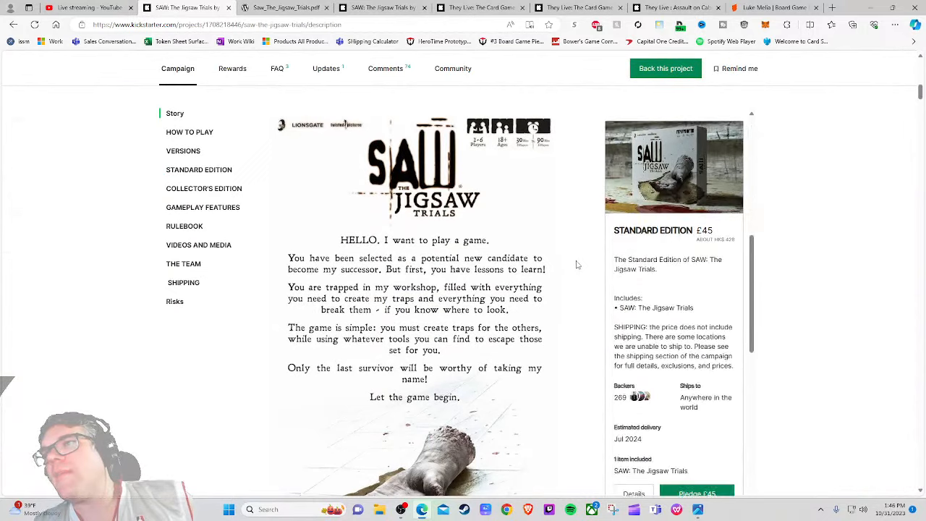
{"action": "scroll", "scroll_direction": "down", "scroll_amount": 3}
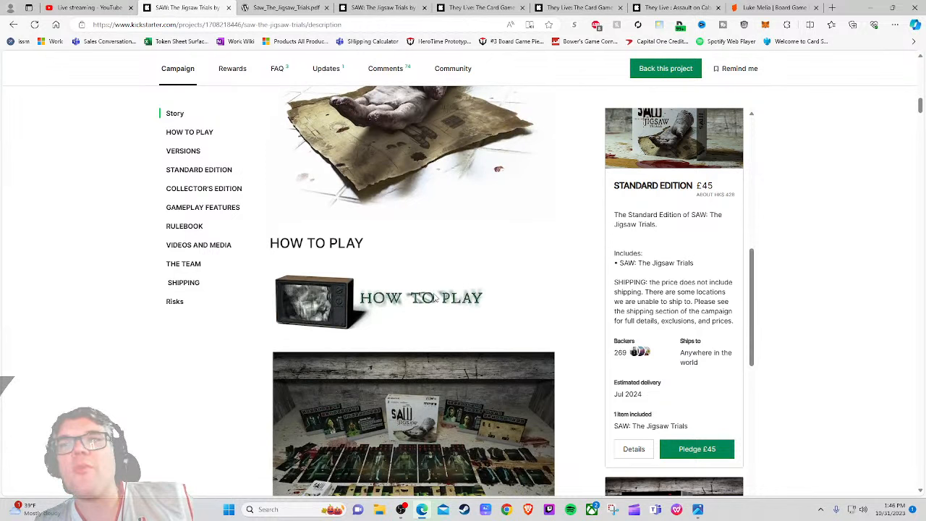
{"action": "scroll", "scroll_direction": "down", "scroll_amount": 3}
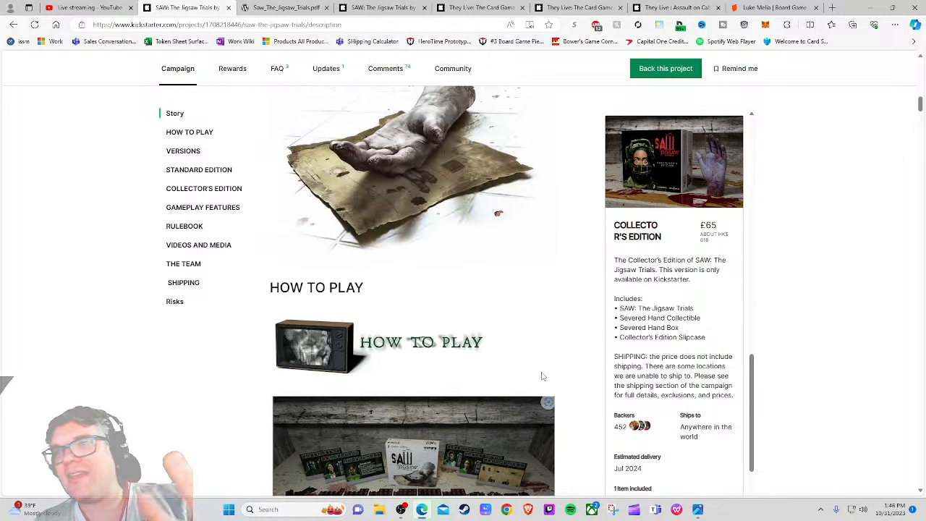
{"action": "mouse_move", "coordinate": [484, 373]}
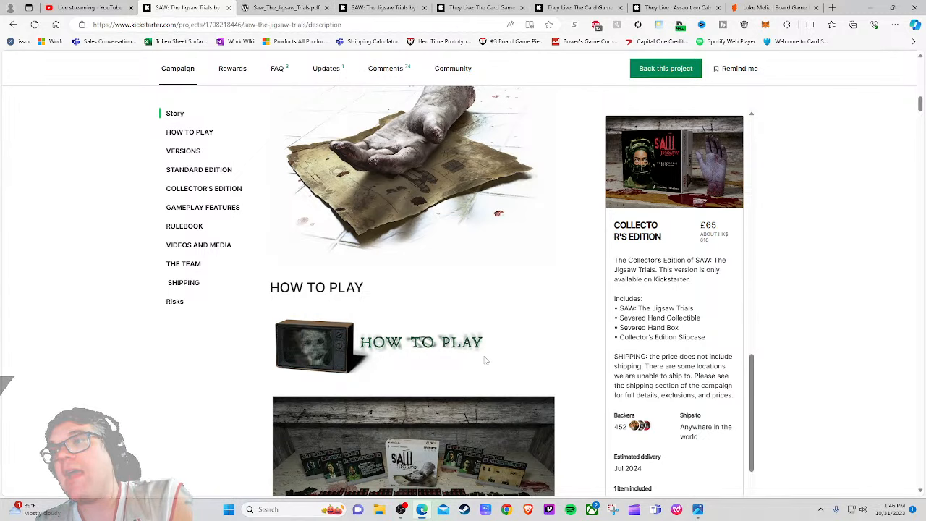
{"action": "scroll", "scroll_direction": "up", "scroll_amount": 3}
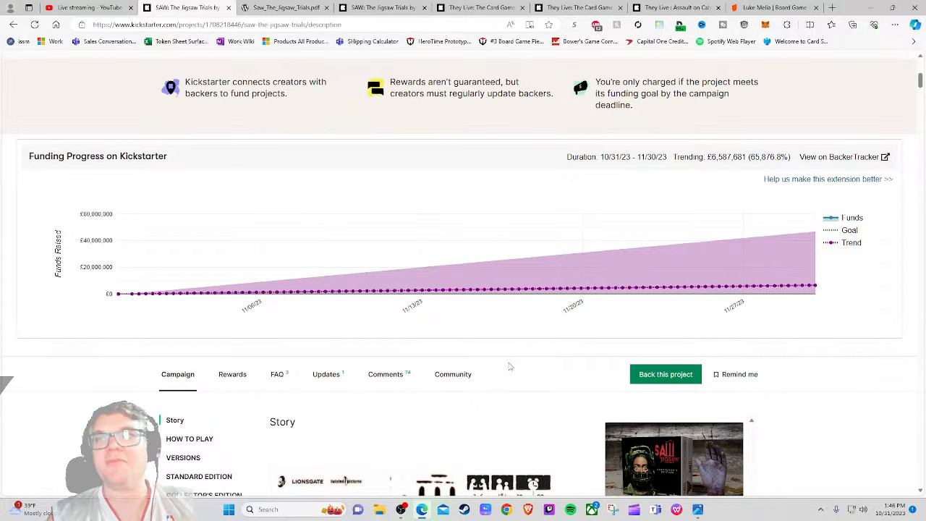
{"action": "scroll", "scroll_direction": "up", "scroll_amount": 3}
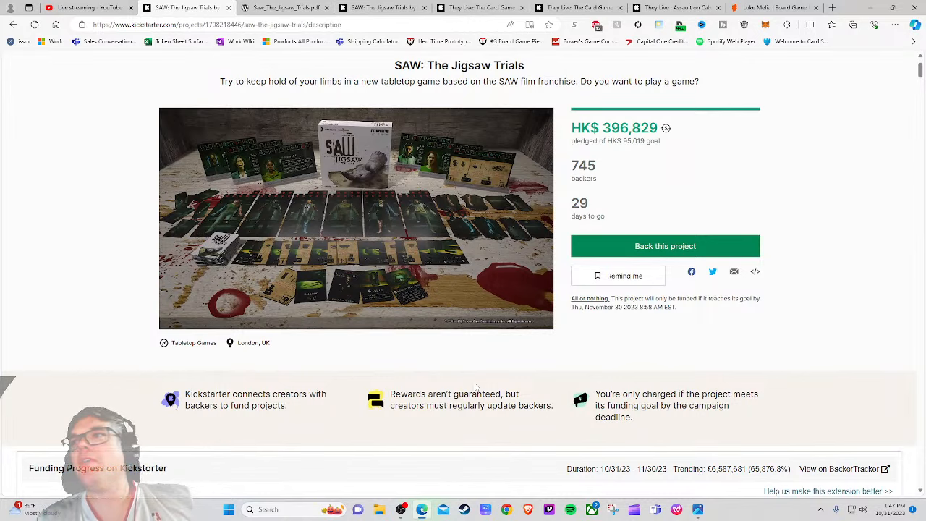
{"action": "scroll", "scroll_direction": "up", "scroll_amount": 3}
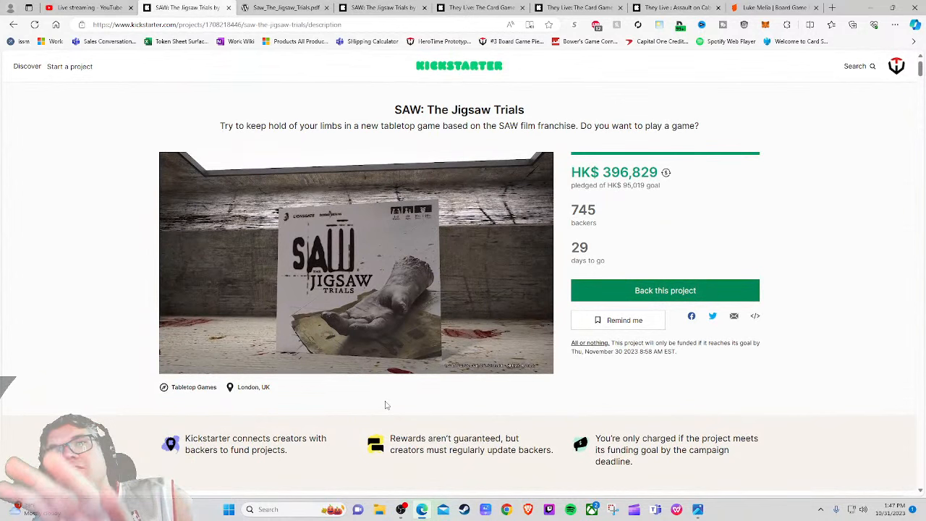
{"action": "left_click", "coordinate": [356, 264]}
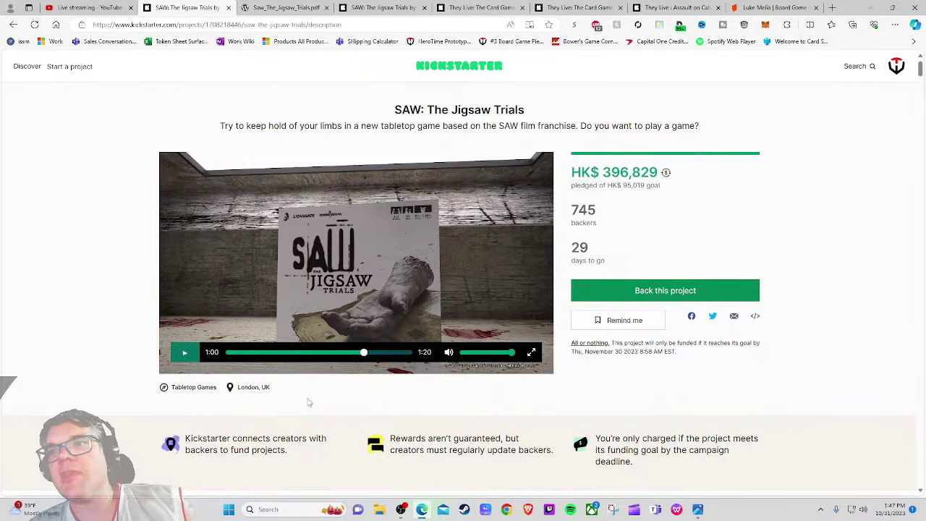
{"action": "scroll", "scroll_direction": "down", "scroll_amount": 3}
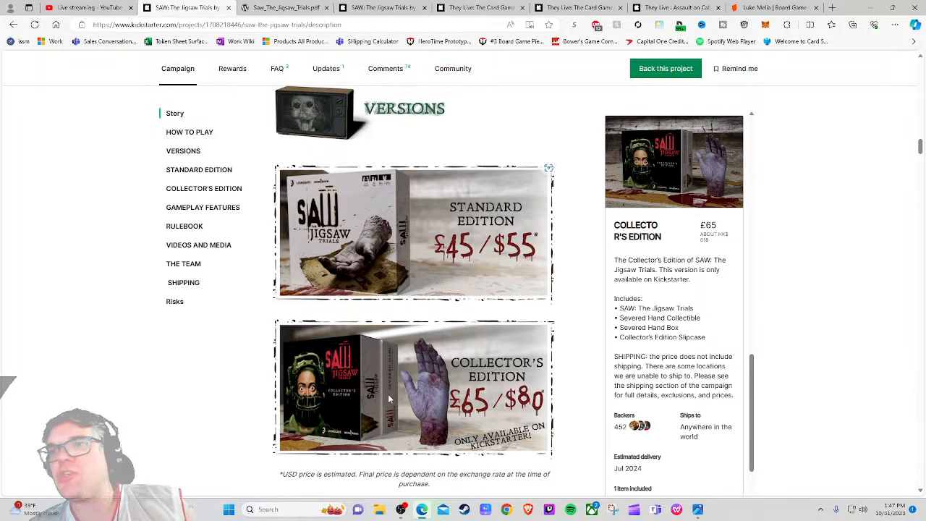
{"action": "scroll", "scroll_direction": "up", "scroll_amount": 3}
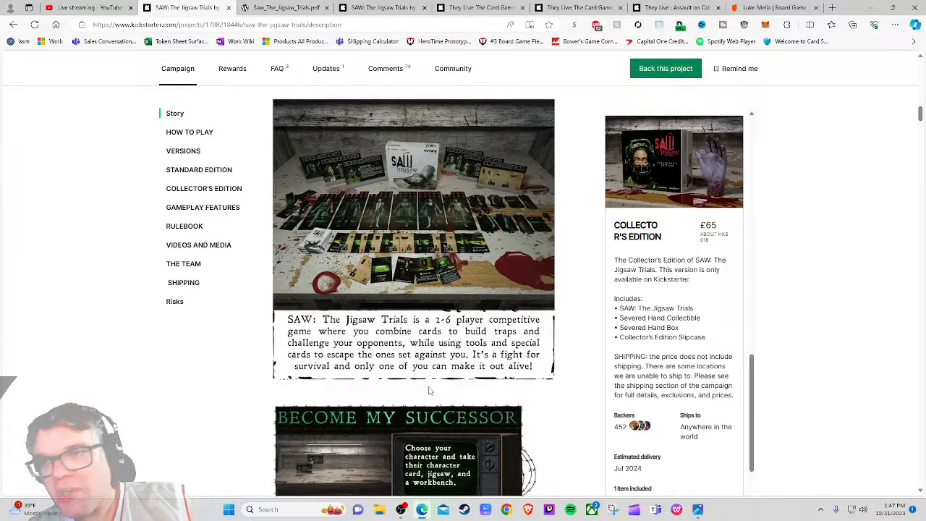
{"action": "scroll", "scroll_direction": "up", "scroll_amount": 3}
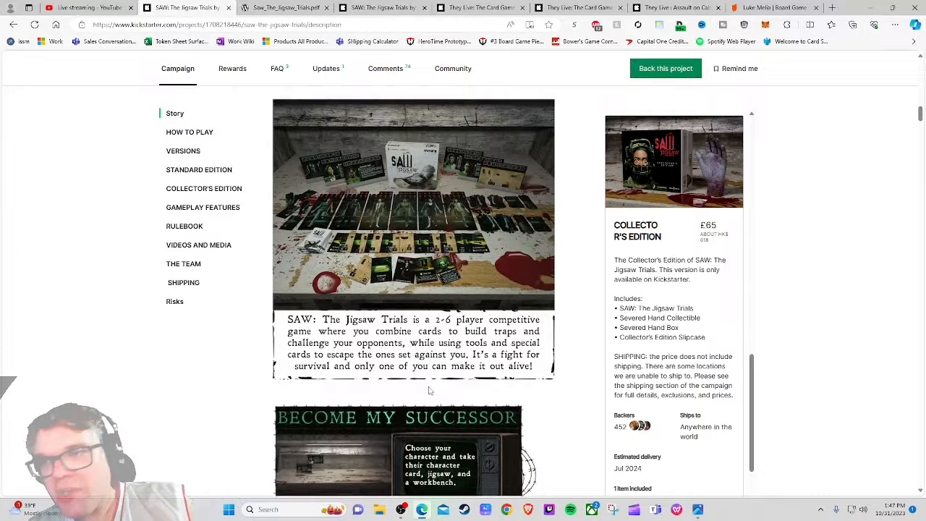